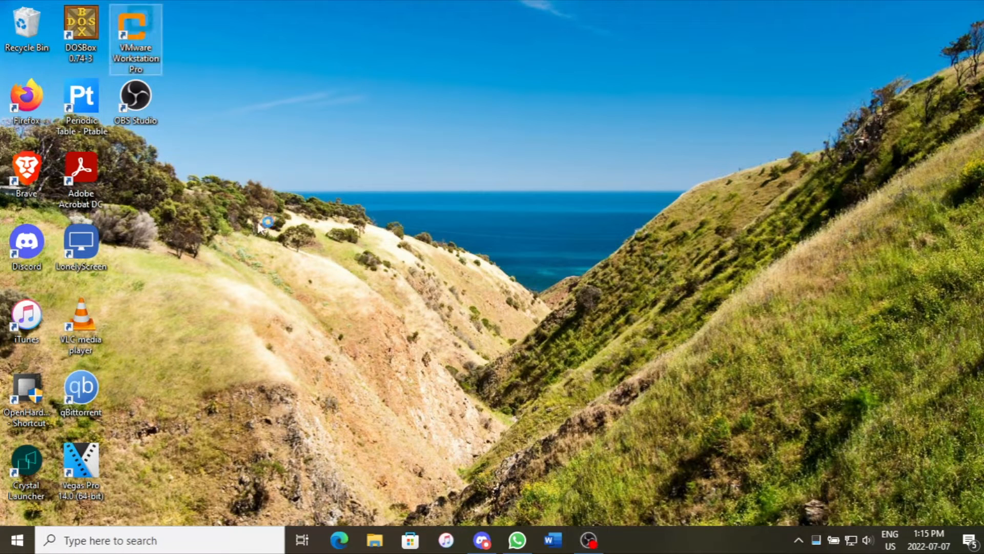
mouse_move(844, 376)
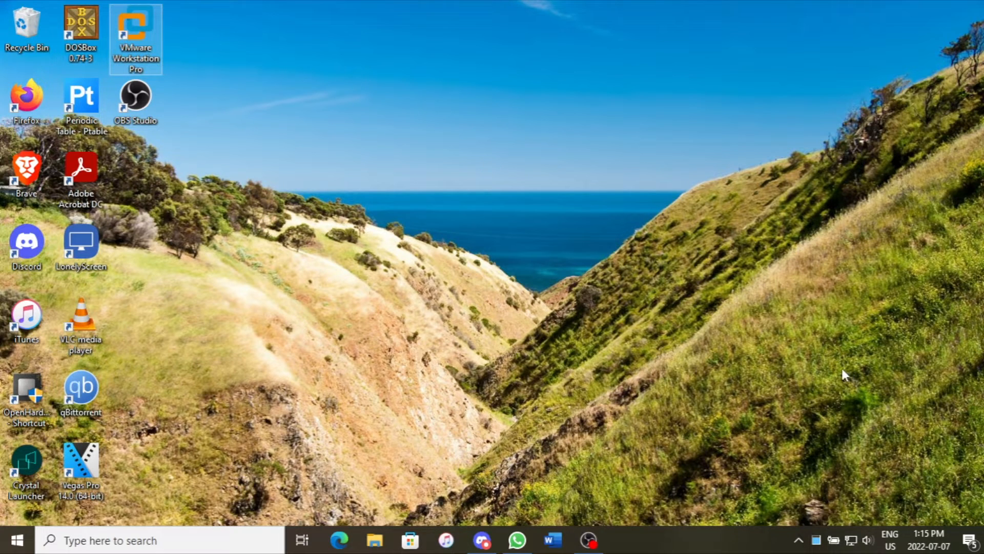
Launch VMware Workstation Pro from its Windows 10 desktop shortcut
double_click(132, 25)
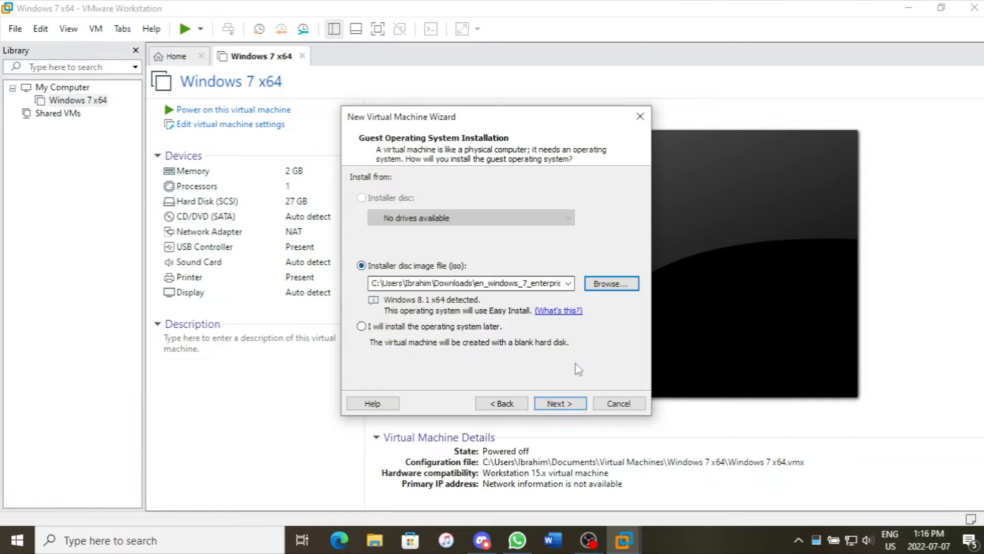
mouse_move(586, 399)
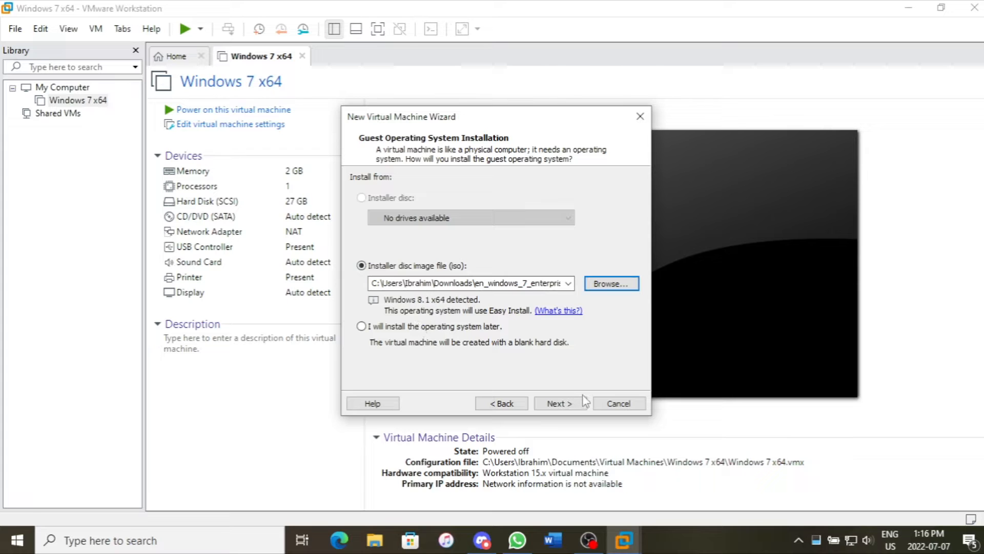
Advance the New Virtual Machine Wizard past the Windows 7 ISO and welcome pages
left_click(560, 403)
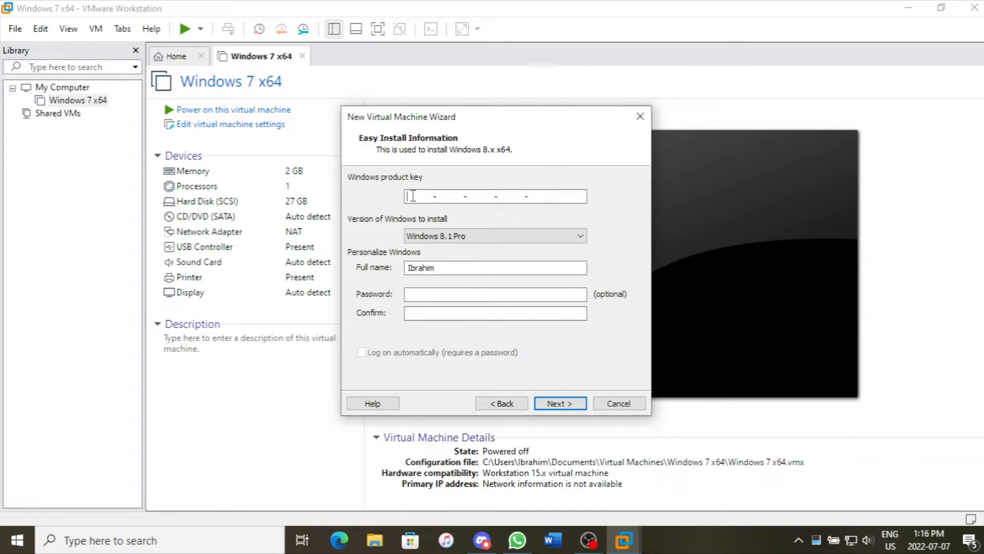
left_click(501, 403)
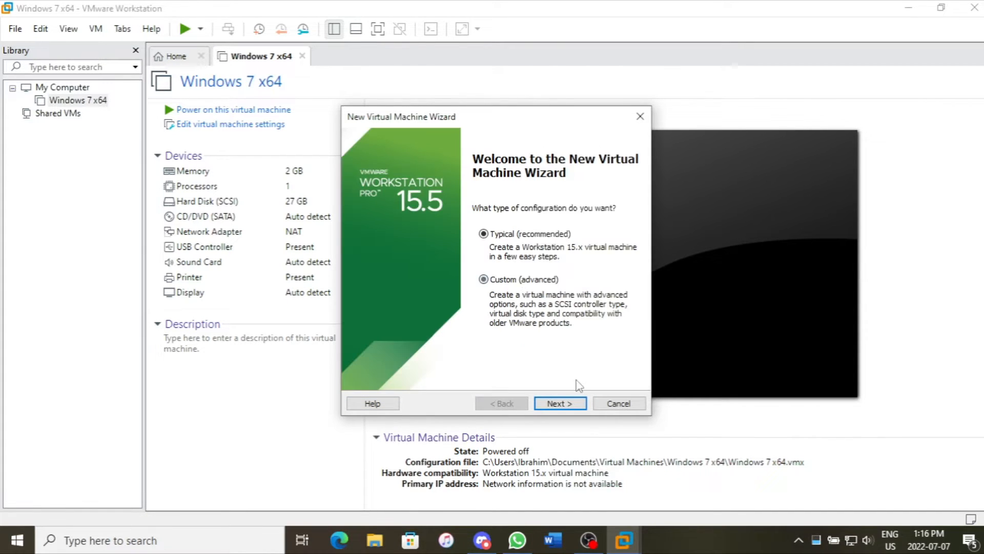
left_click(561, 403)
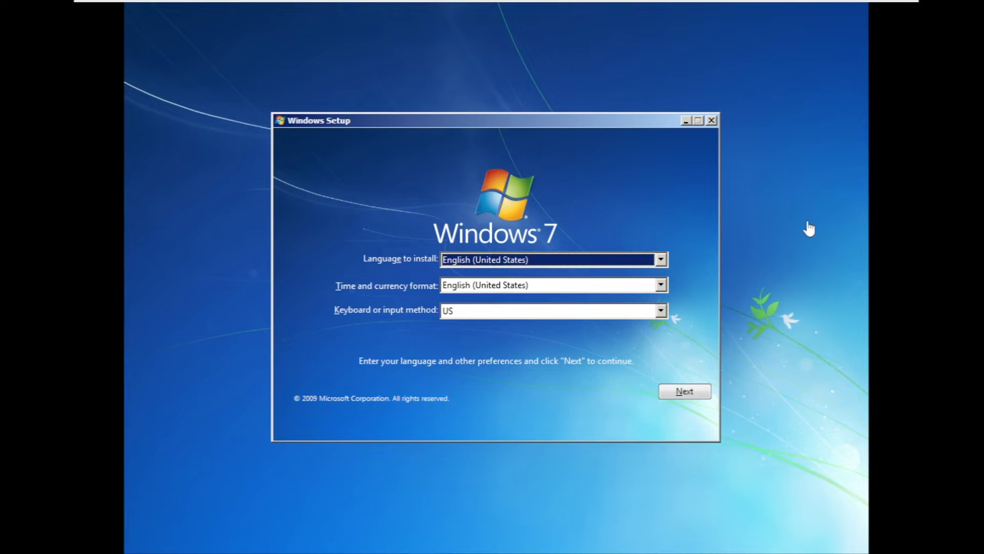
mouse_move(466, 213)
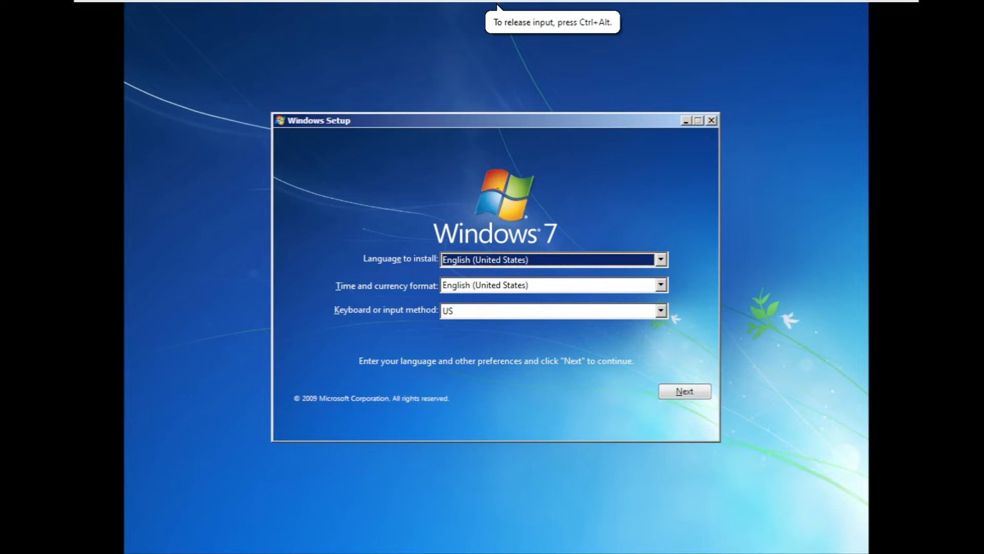
mouse_move(776, 276)
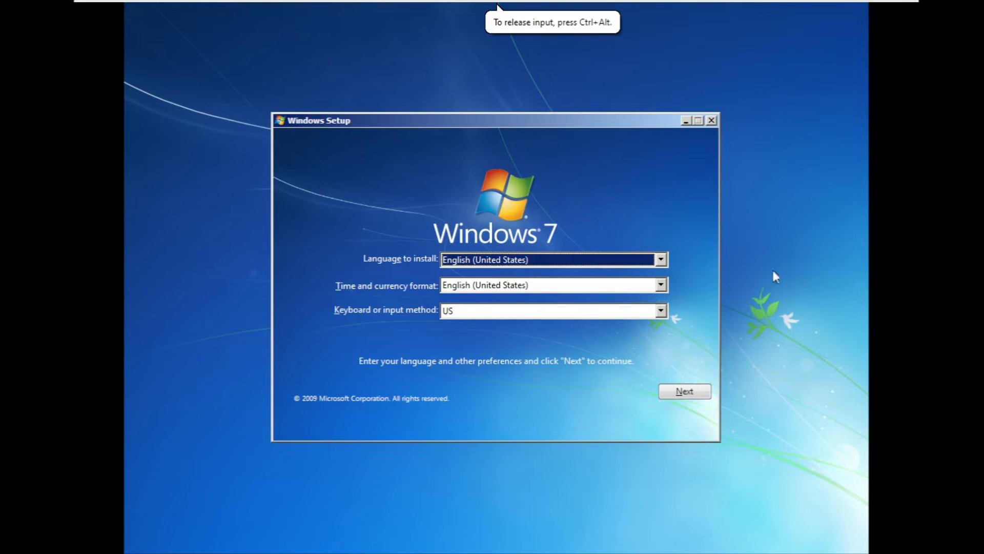
mouse_move(595, 272)
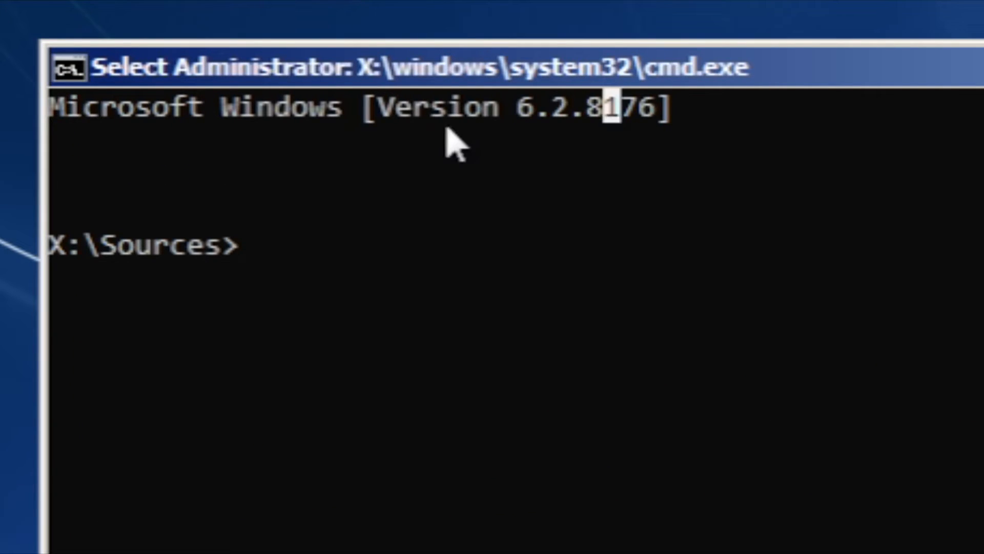
mouse_move(537, 128)
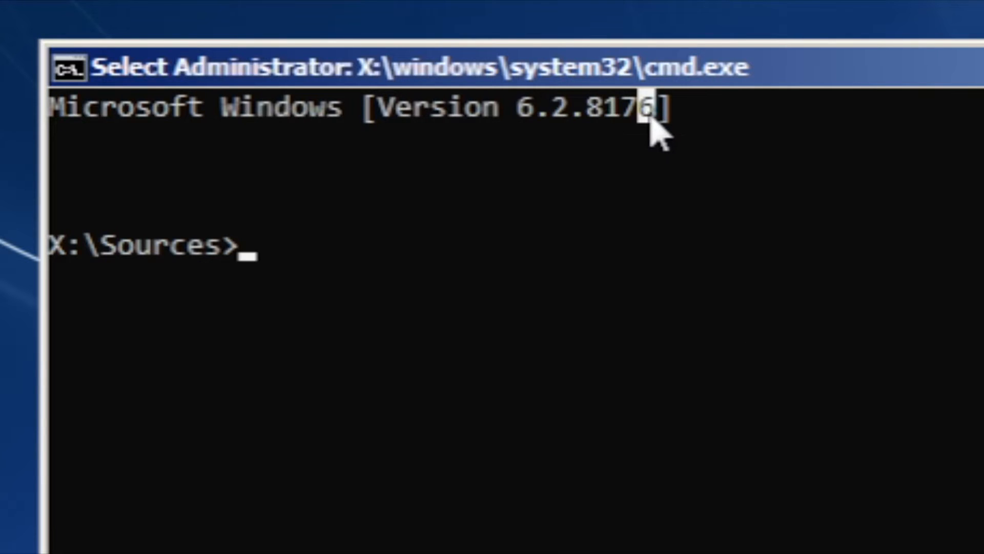
mouse_move(610, 200)
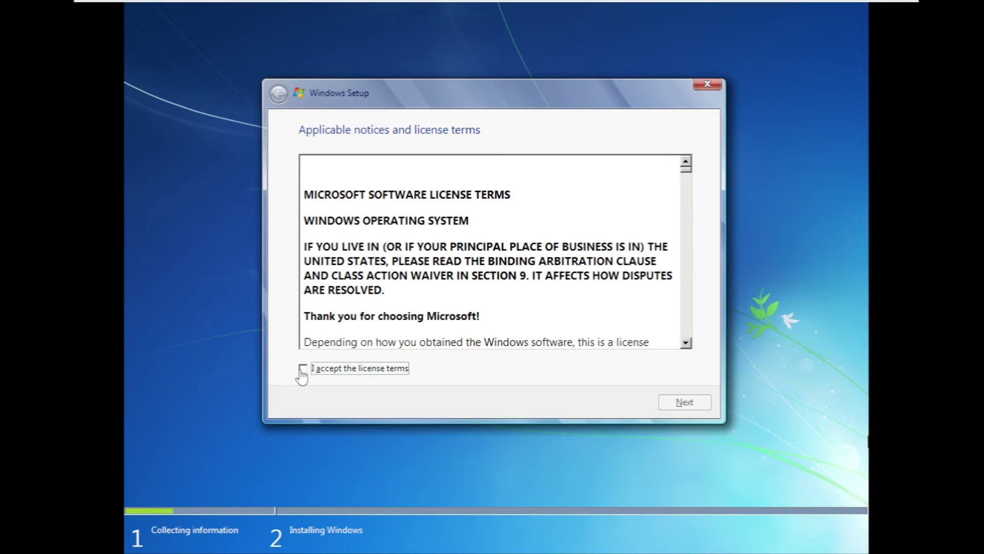
Accept the license terms and install Windows onto Drive 0's 25 GB unallocated space
left_click(304, 368)
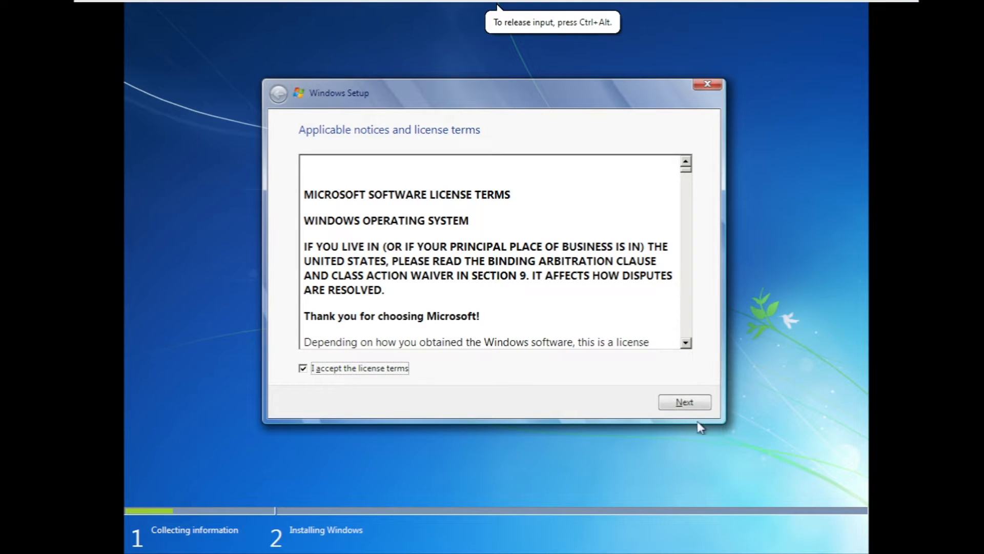
left_click(685, 402)
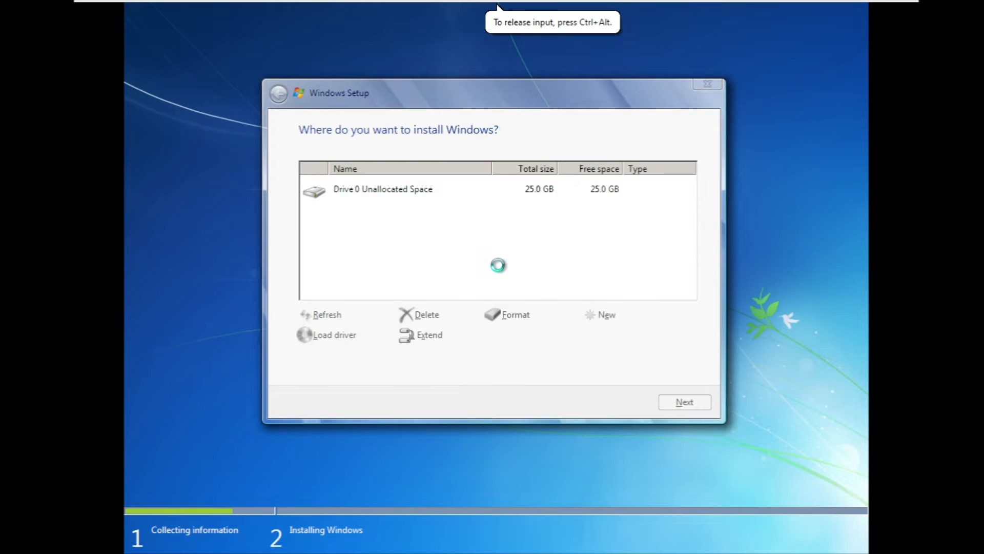
left_click(384, 189)
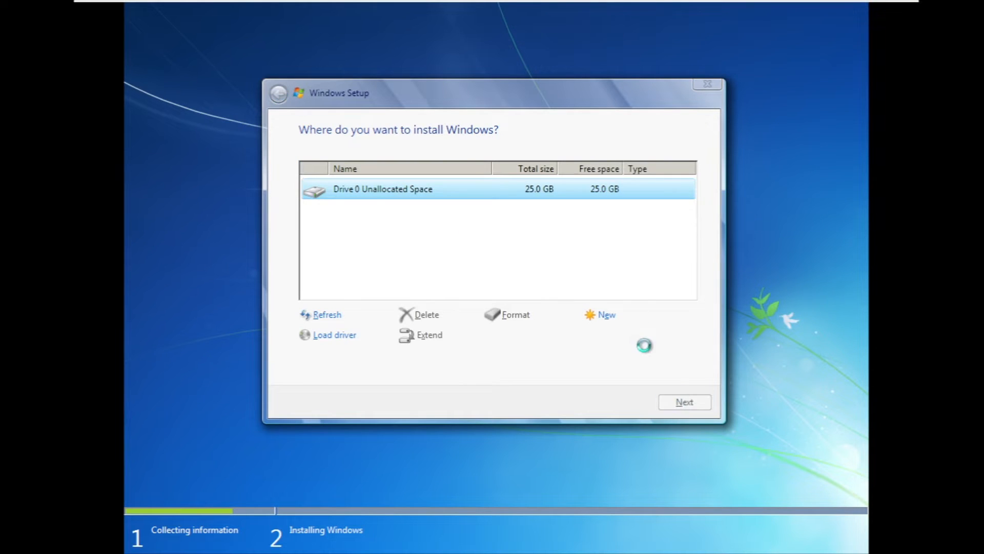
left_click(684, 401)
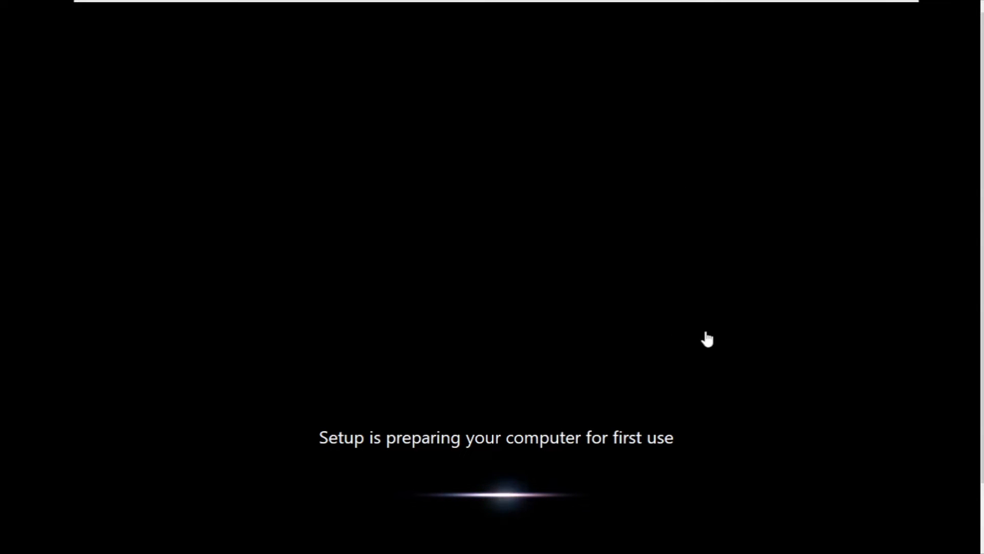
mouse_move(737, 343)
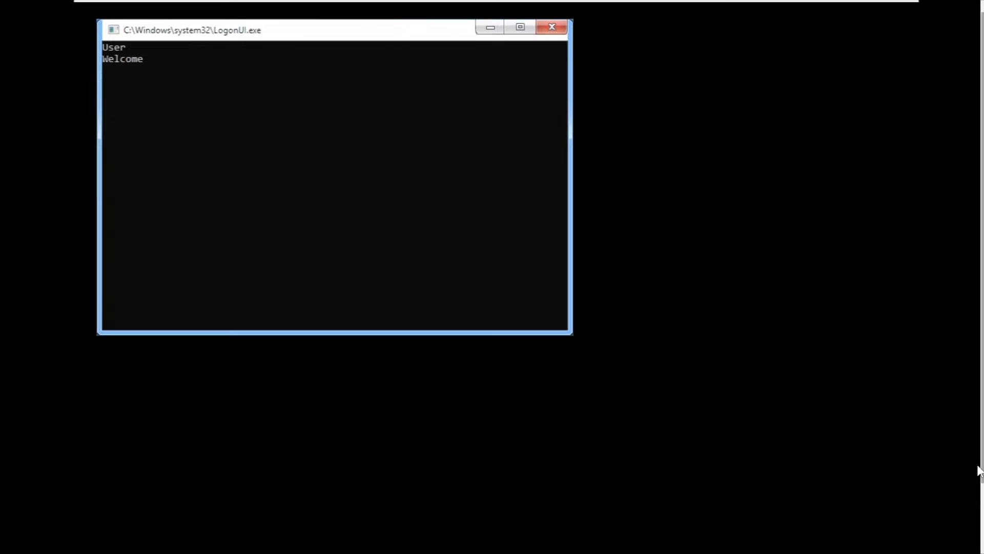
mouse_move(312, 144)
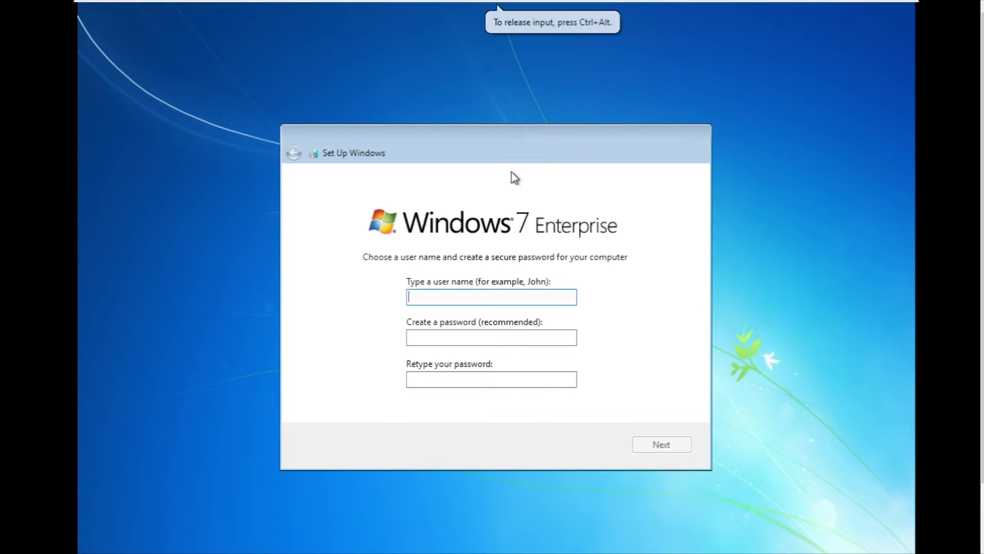
mouse_move(453, 272)
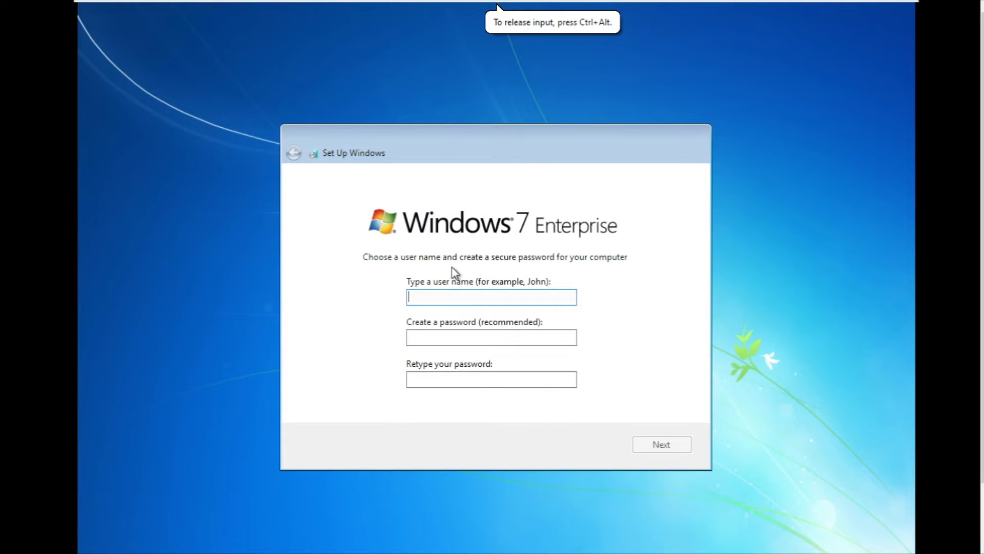
mouse_move(456, 234)
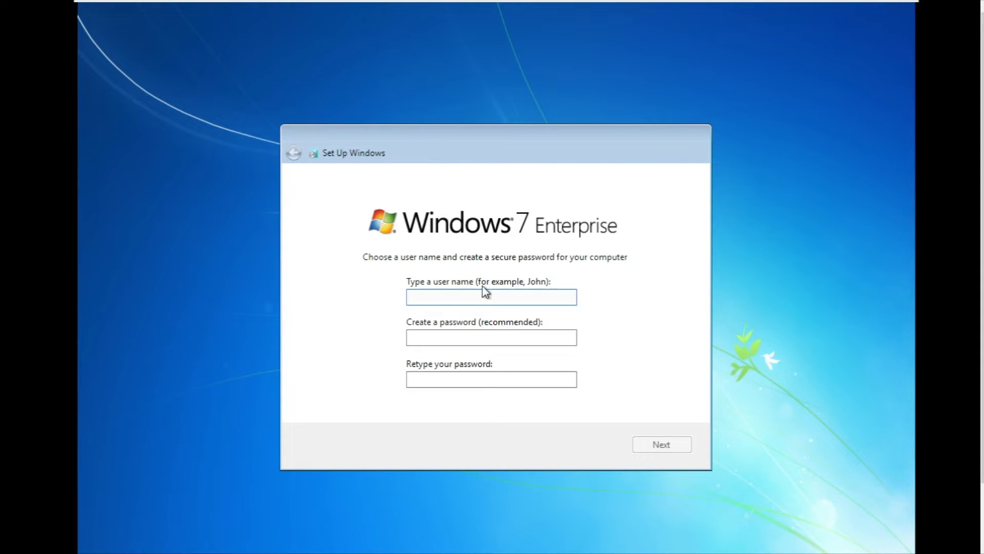
Enter the Windows 7 user name and accept the suggested time and date settings
type("Wi")
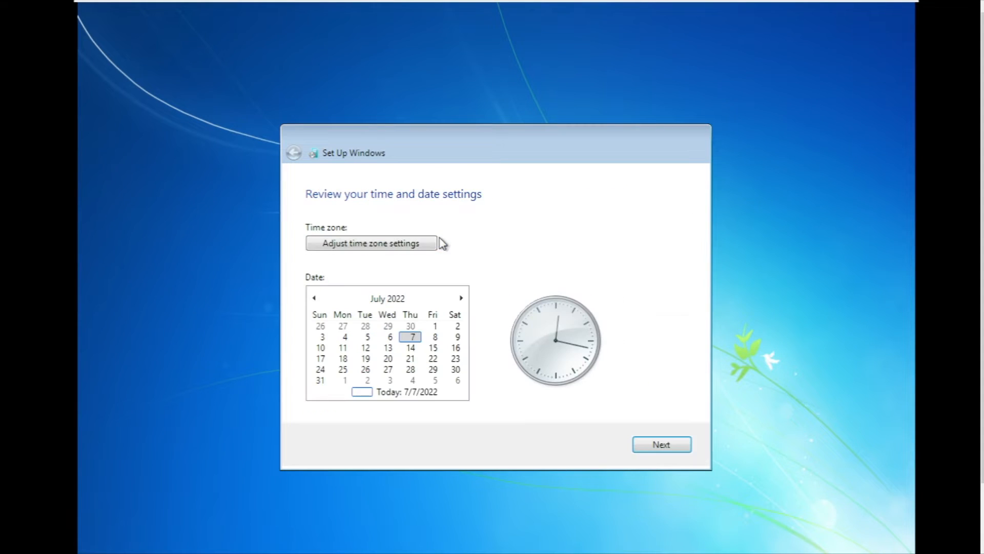
mouse_move(394, 263)
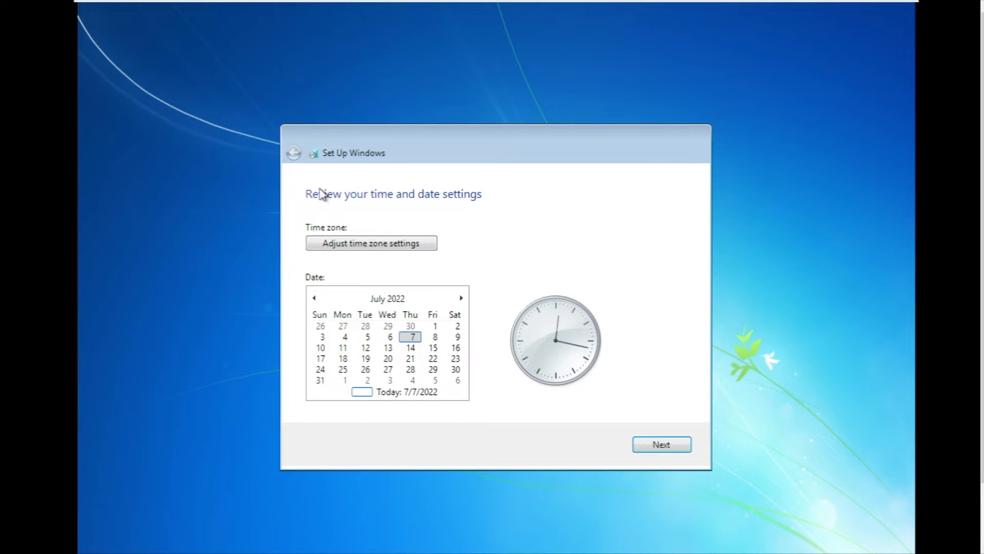
left_click(661, 444)
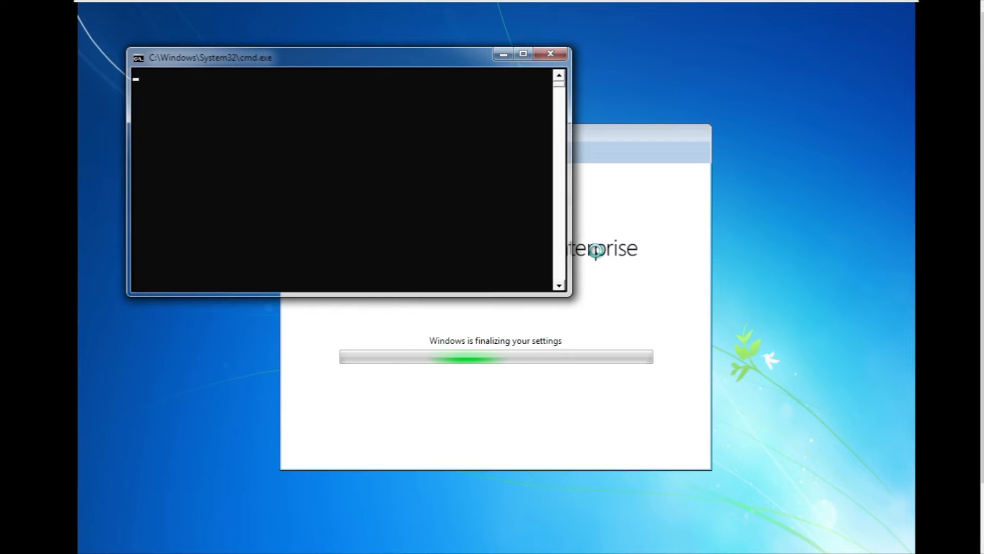
left_click(548, 53)
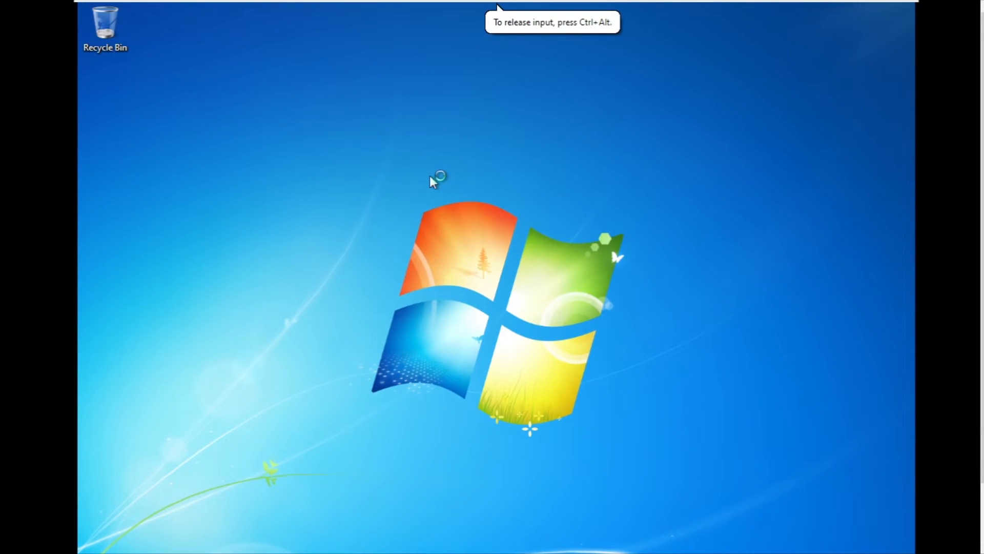
right_click(438, 183)
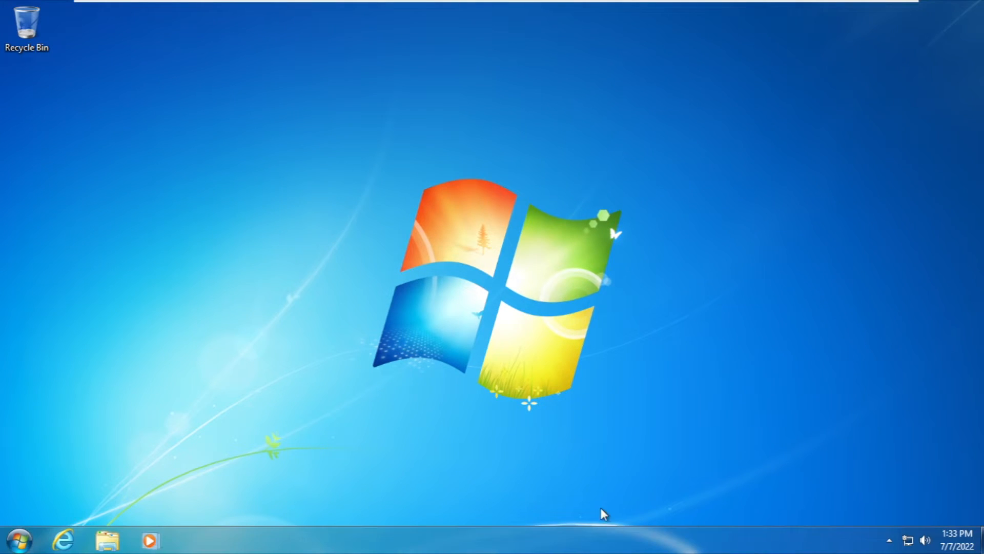
mouse_move(349, 332)
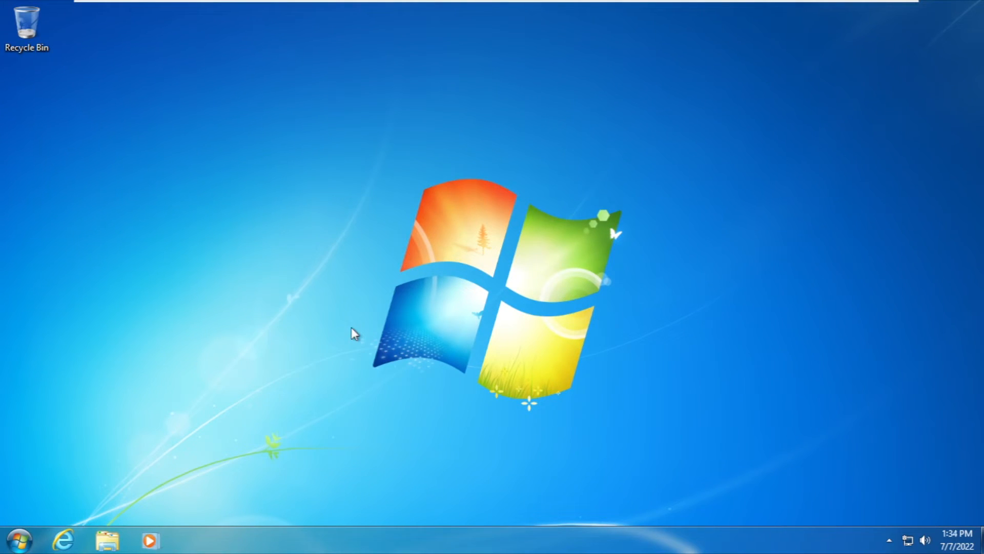
mouse_move(351, 346)
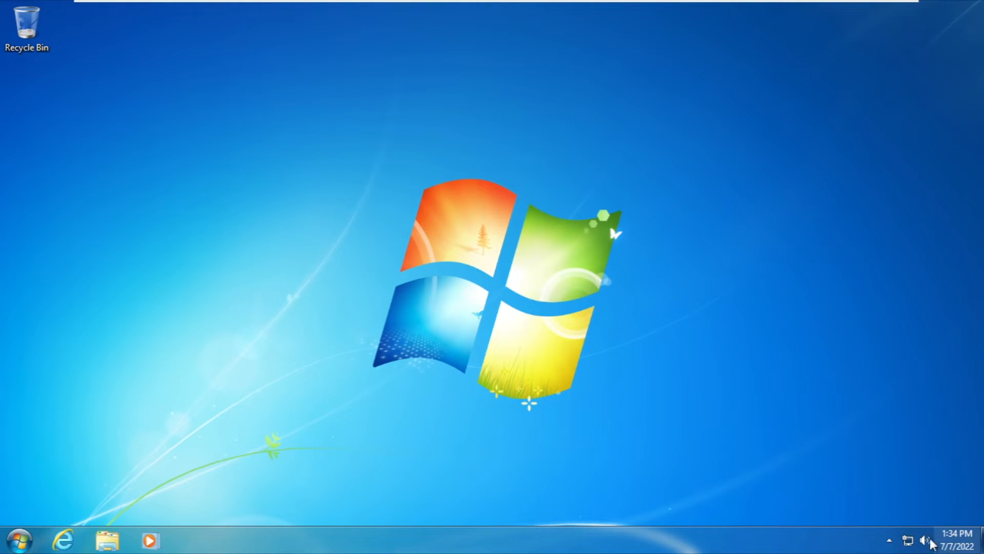
left_click(953, 542)
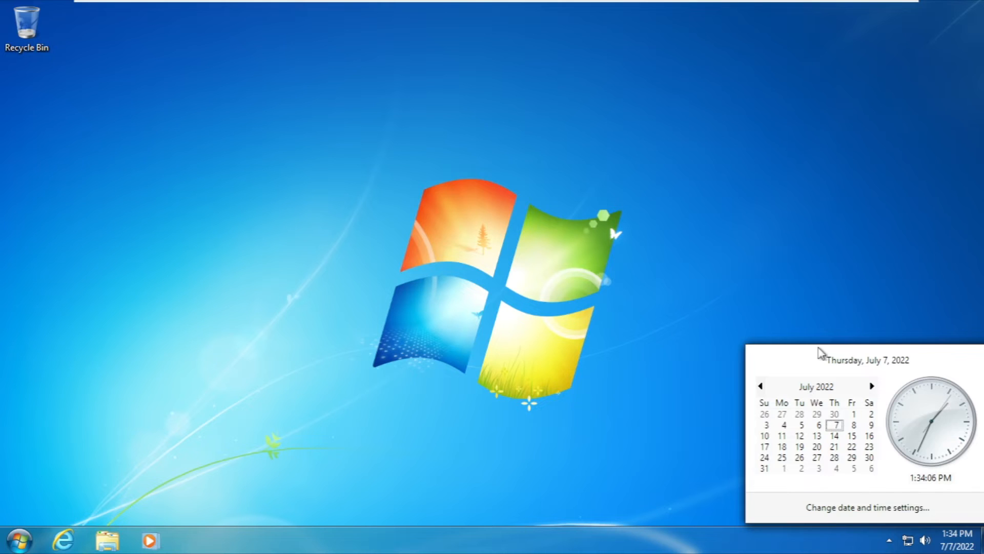
left_click(512, 355)
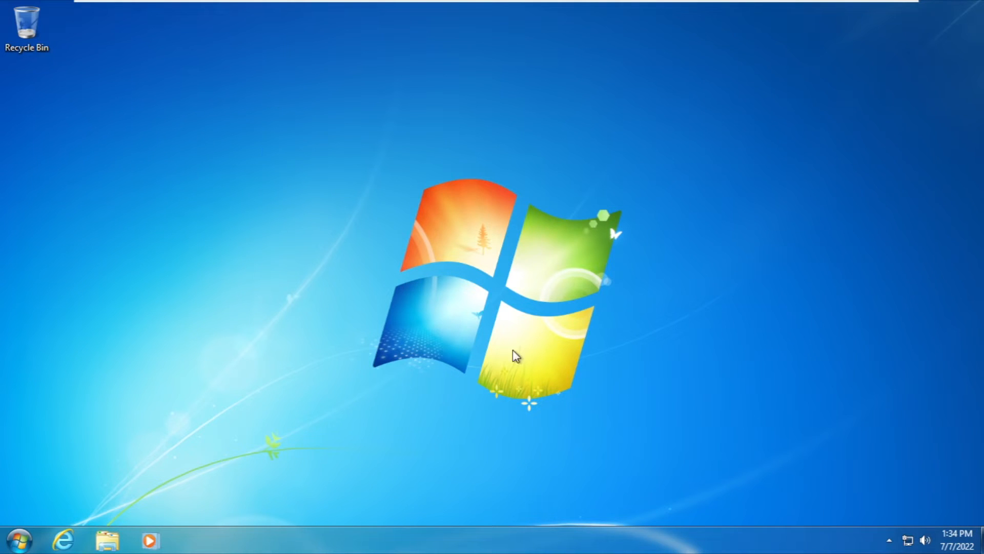
mouse_move(890, 550)
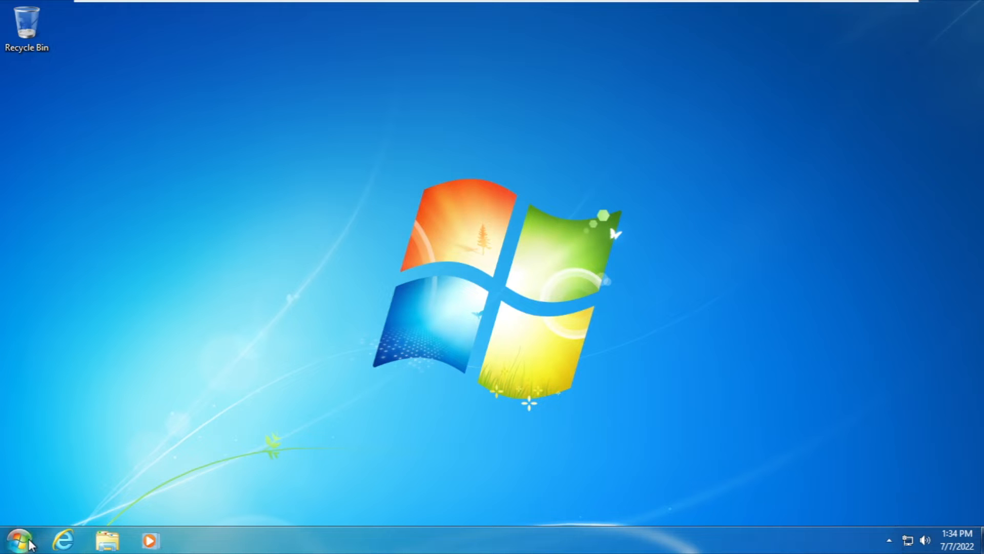
Run winver from the Start menu to confirm build 7746, then close About Windows
left_click(24, 543)
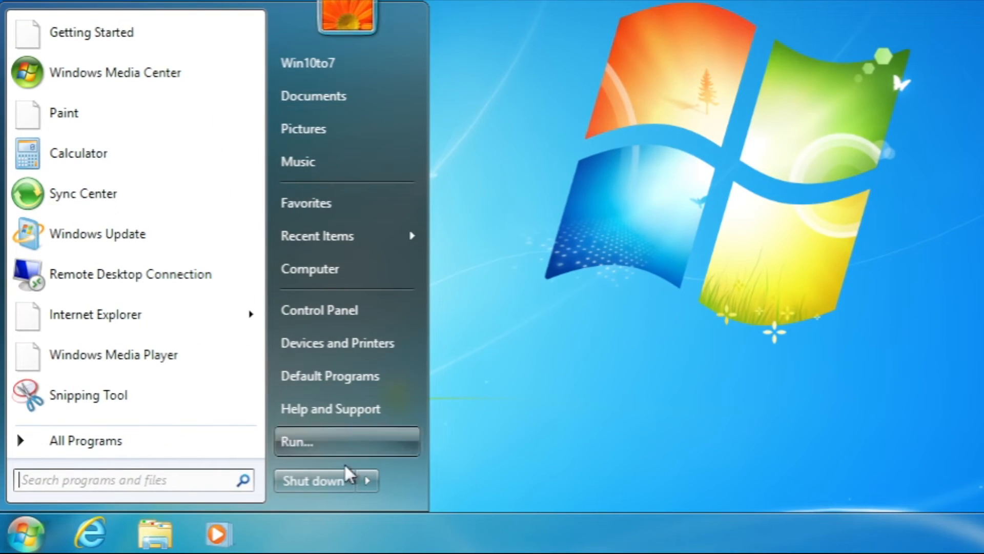
mouse_move(333, 231)
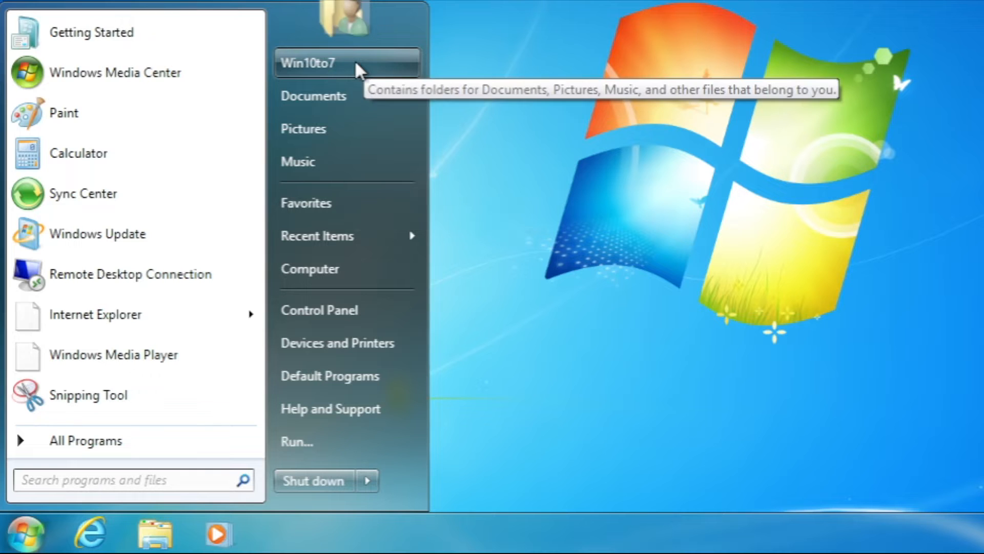
mouse_move(157, 470)
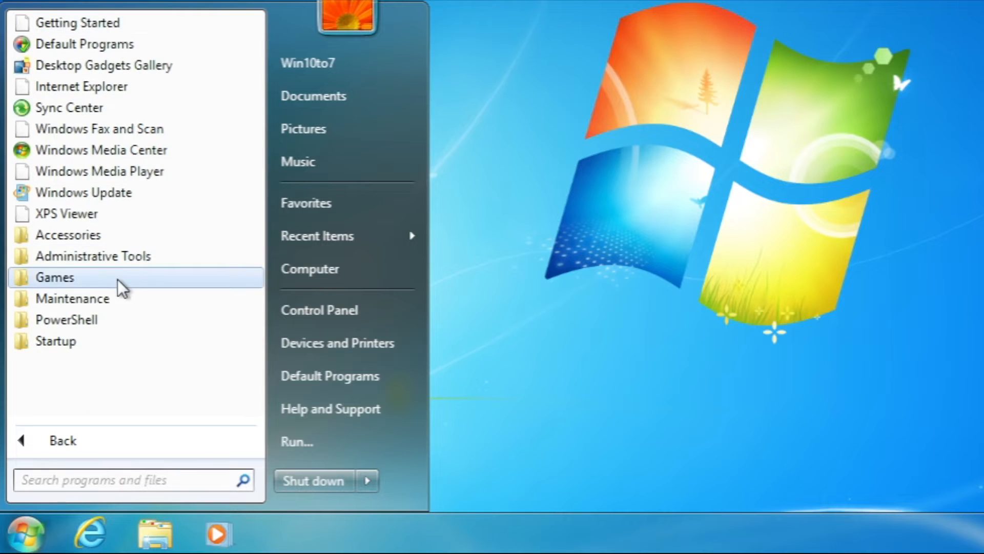
mouse_move(85, 45)
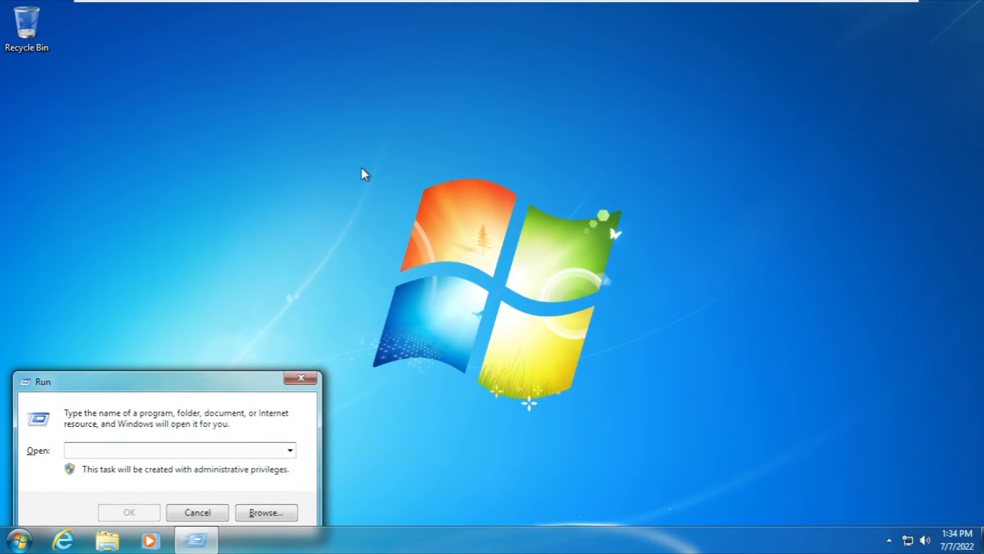
left_click(196, 512)
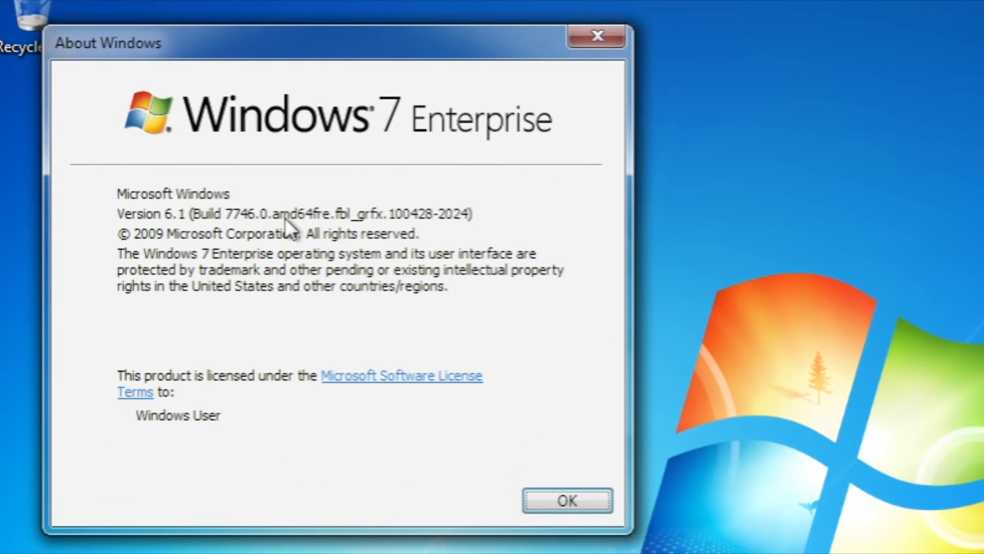
mouse_move(172, 233)
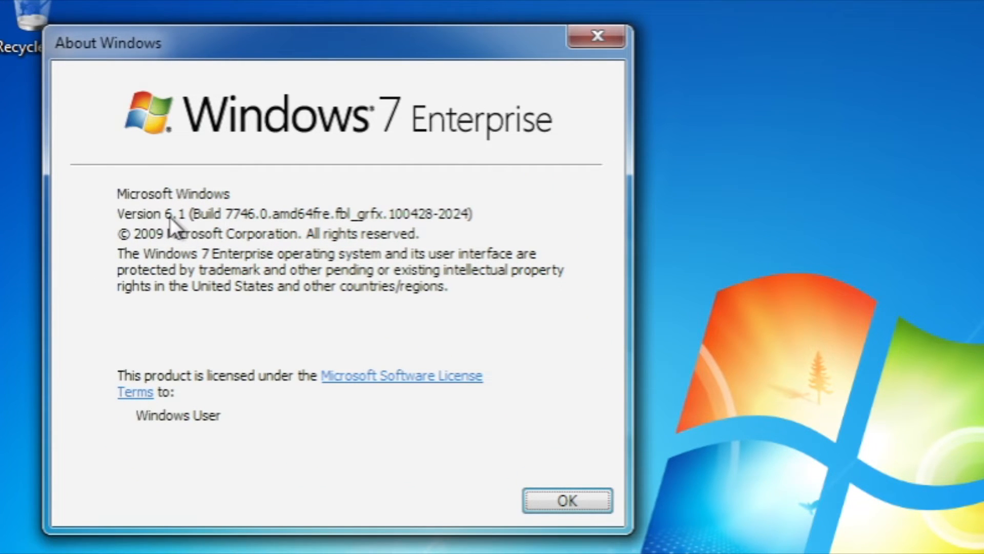
mouse_move(440, 348)
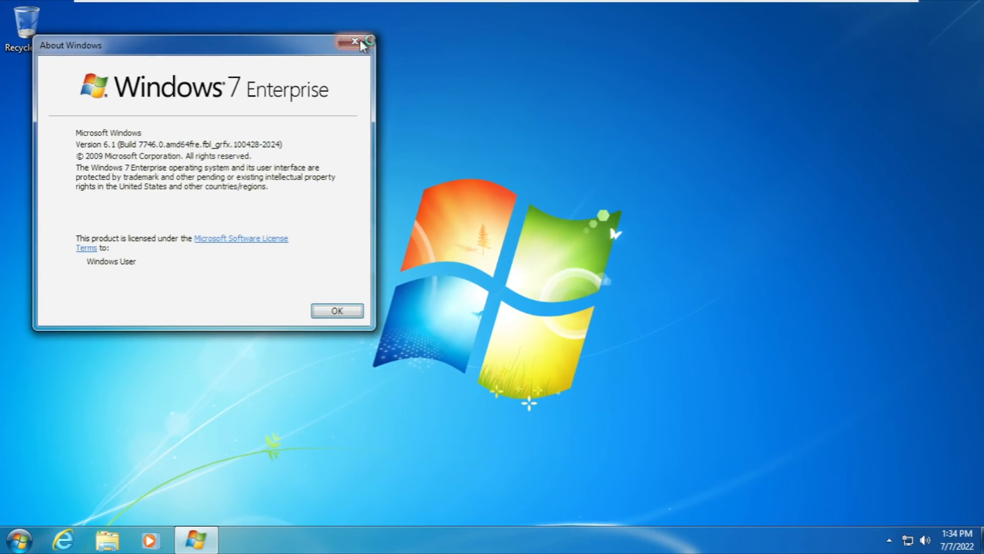
left_click(351, 41)
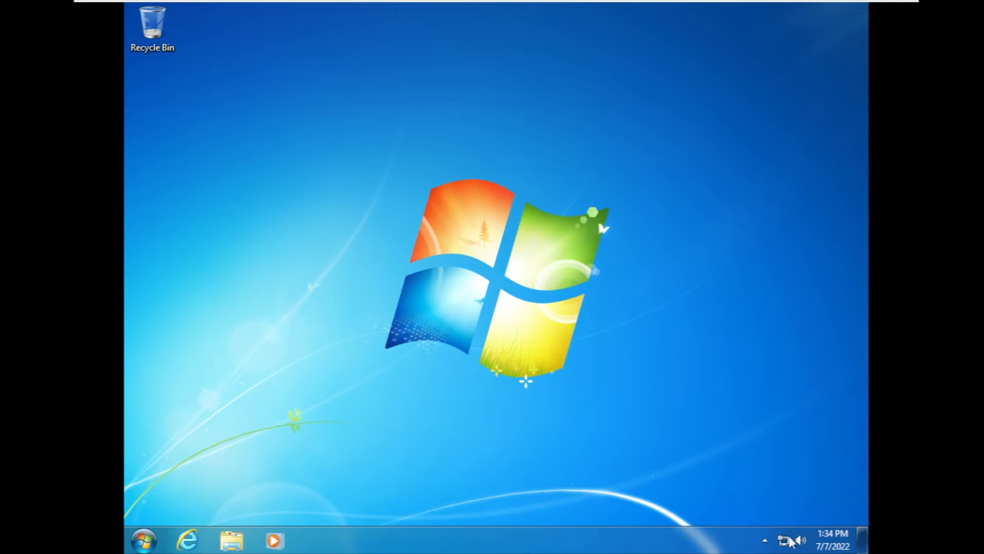
mouse_move(256, 516)
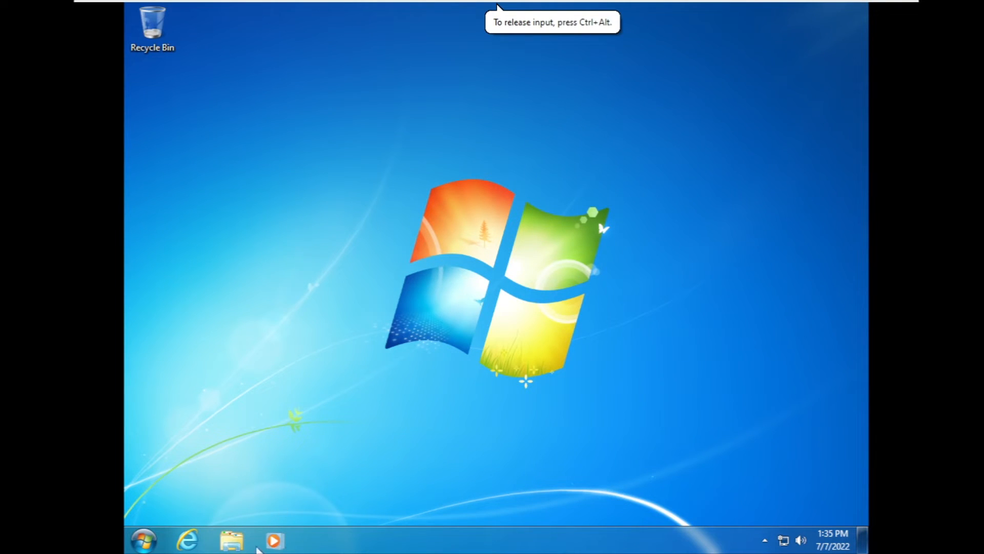
Eject the DVD drive from the Computer window, close it, and open Start
left_click(233, 543)
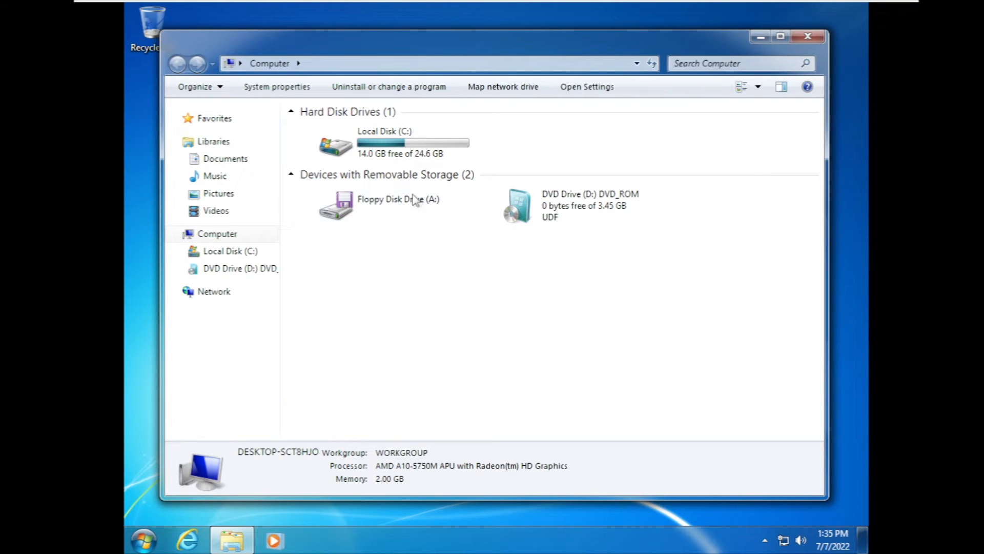
right_click(233, 268)
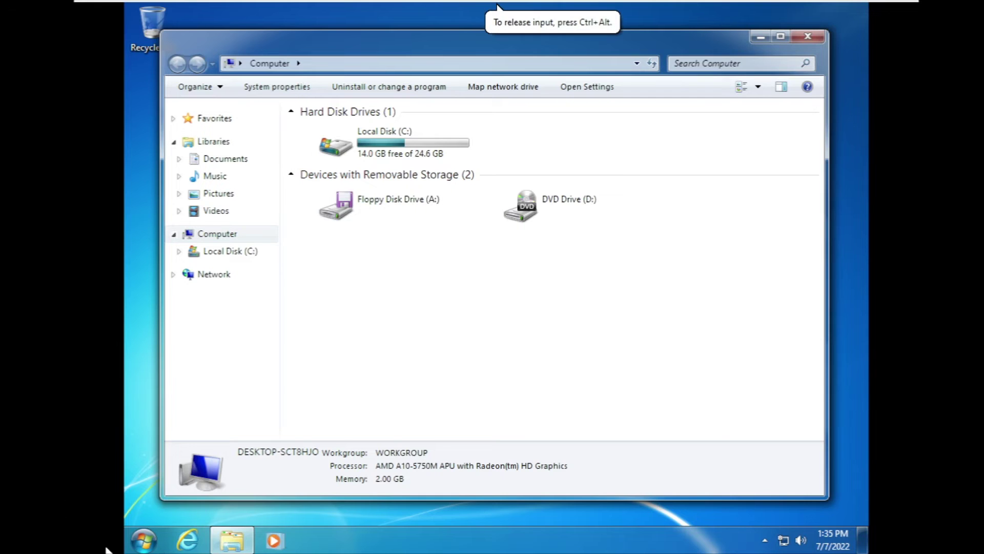
left_click(147, 540)
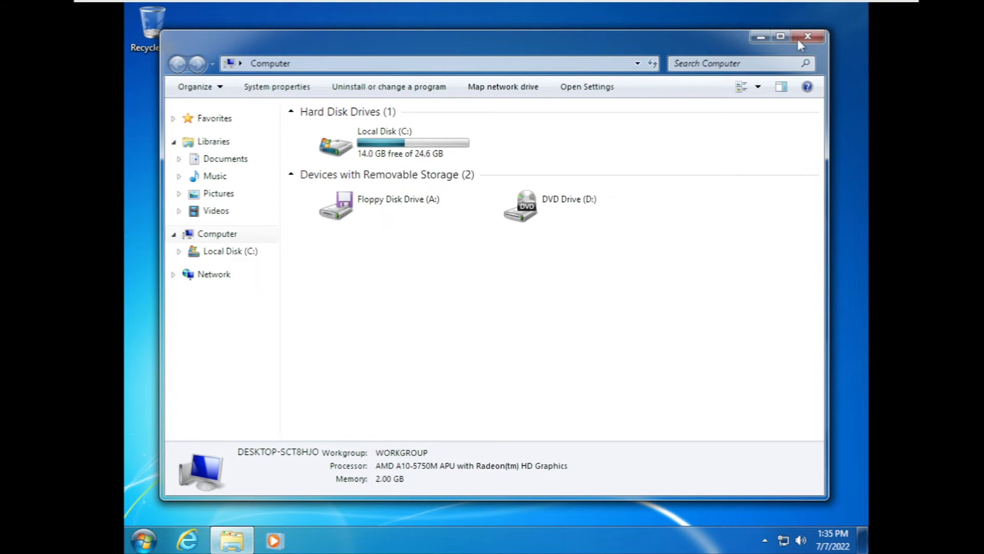
left_click(808, 35)
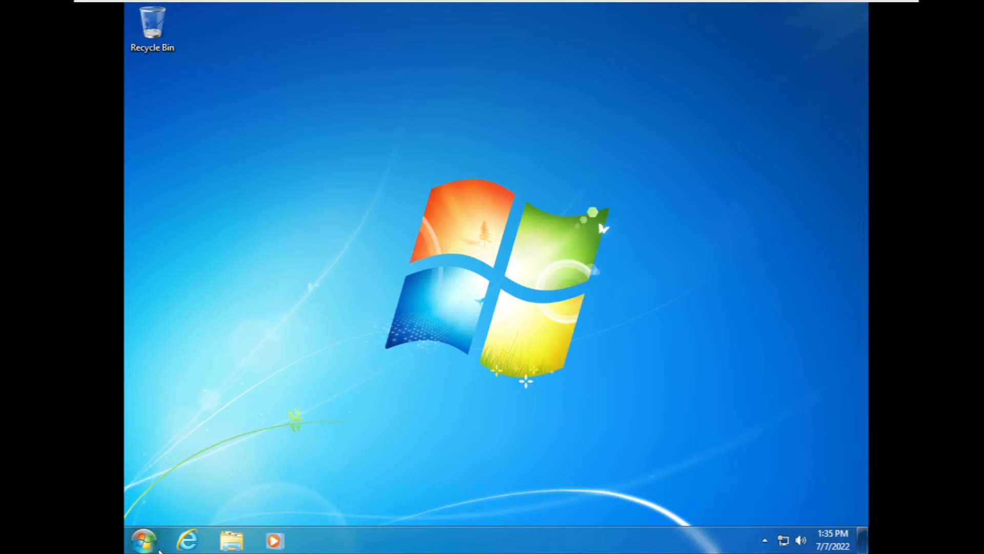
left_click(149, 538)
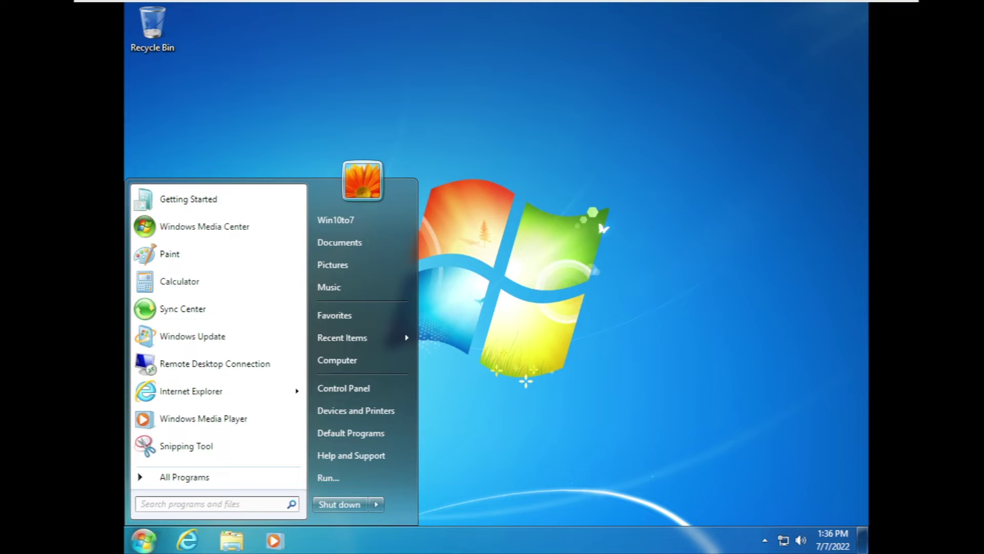
mouse_move(754, 253)
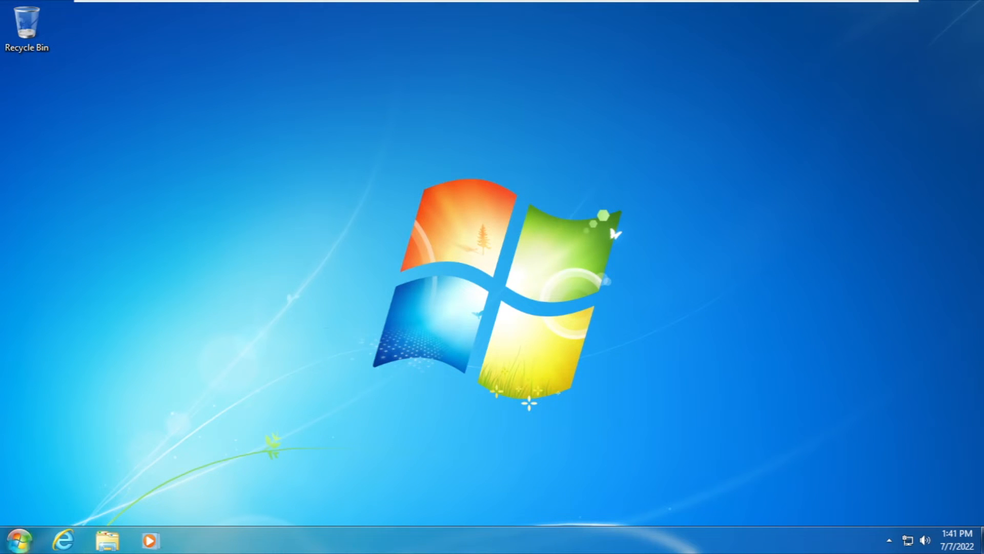
left_click(18, 534)
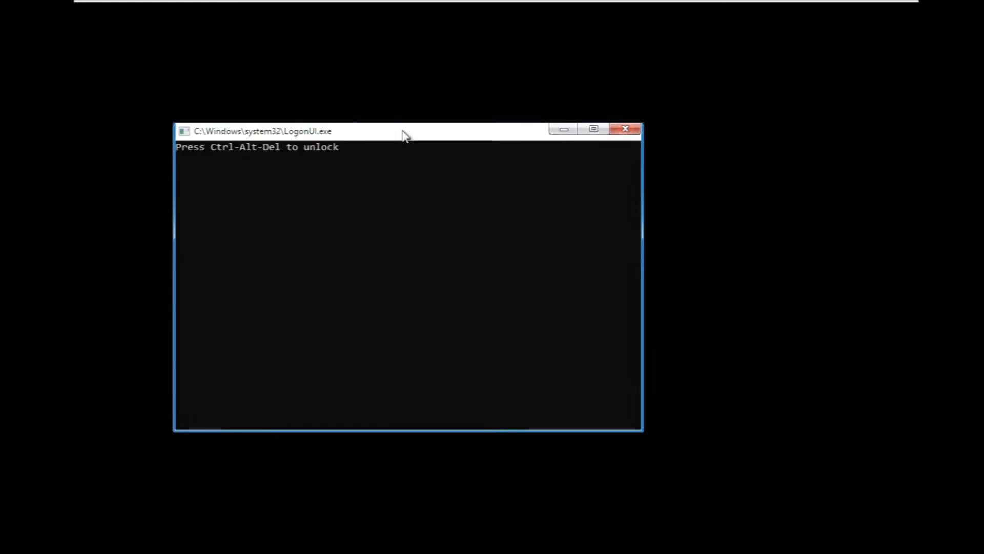
left_click_drag(402, 131, 468, 118)
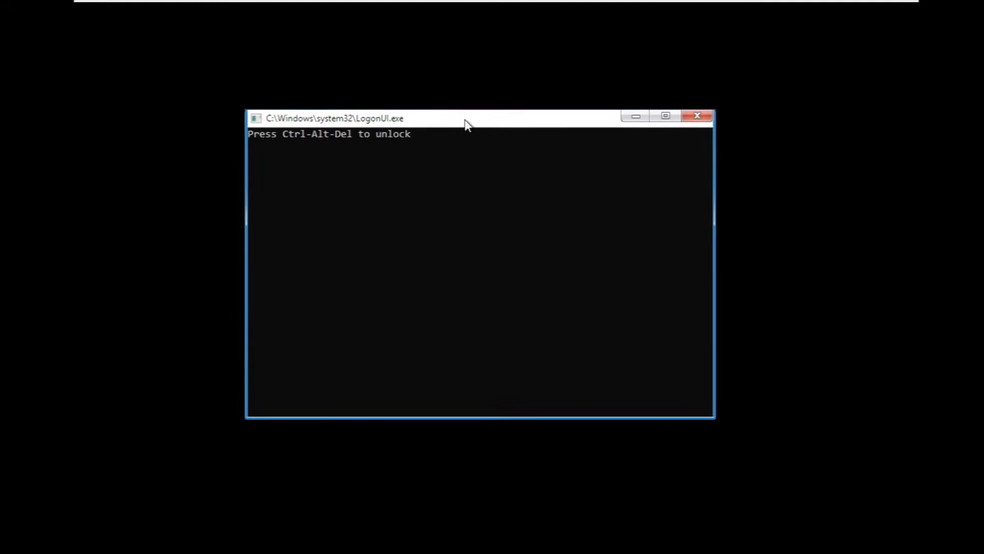
key("Ctrl+Alt+Delete")
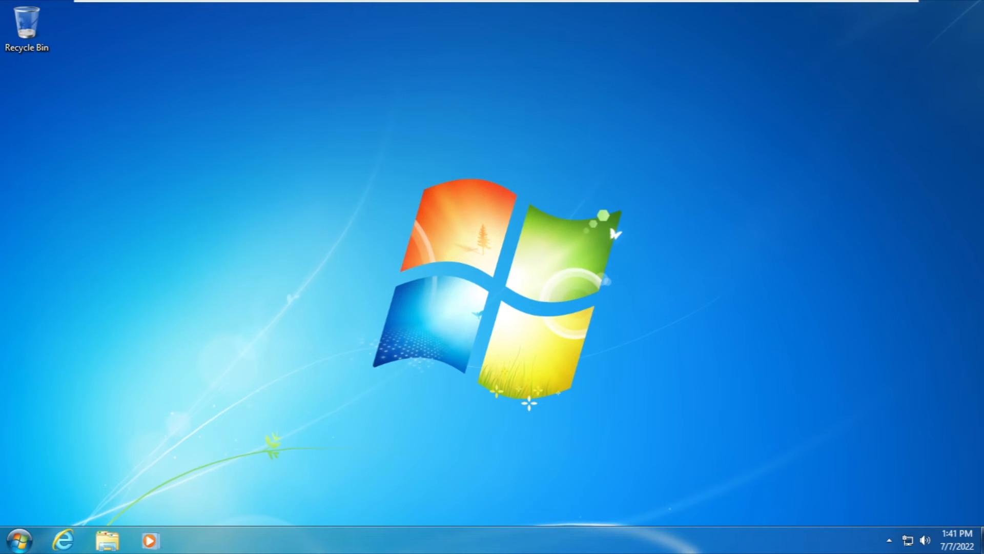
mouse_move(297, 339)
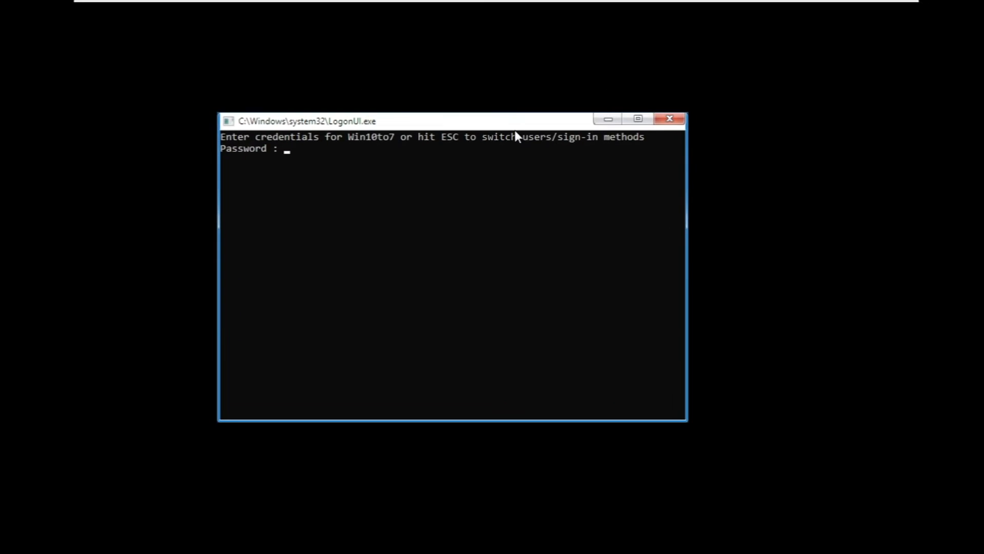
key("Enter")
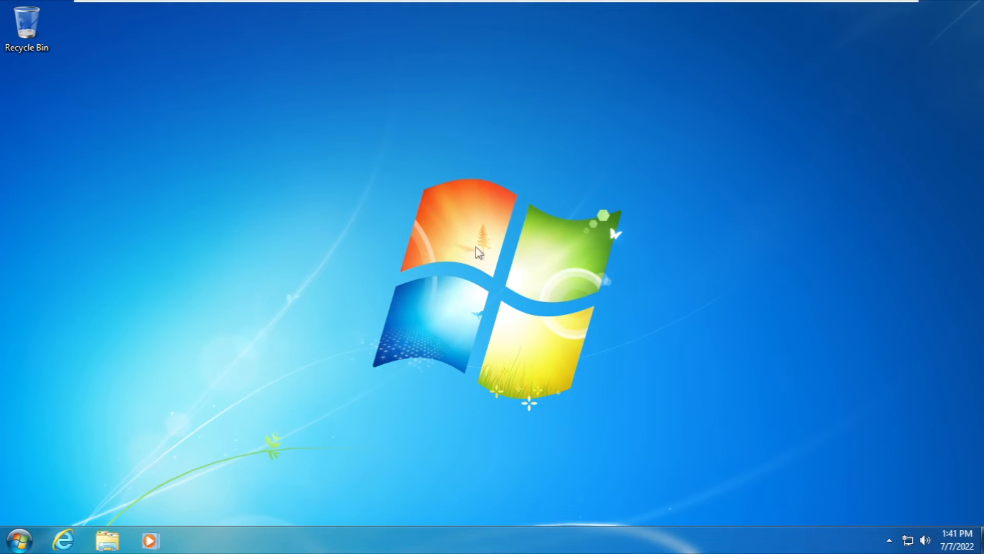
mouse_move(294, 257)
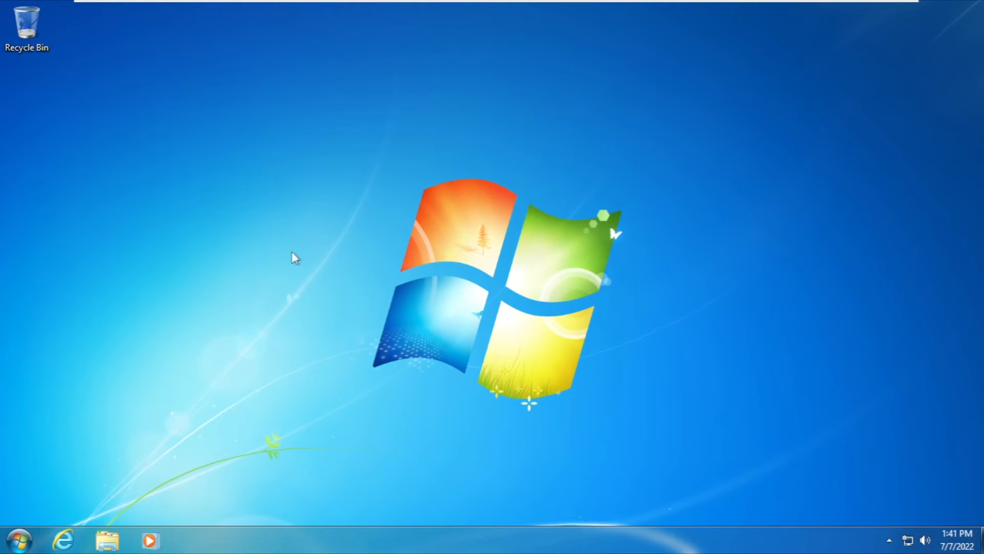
mouse_move(344, 295)
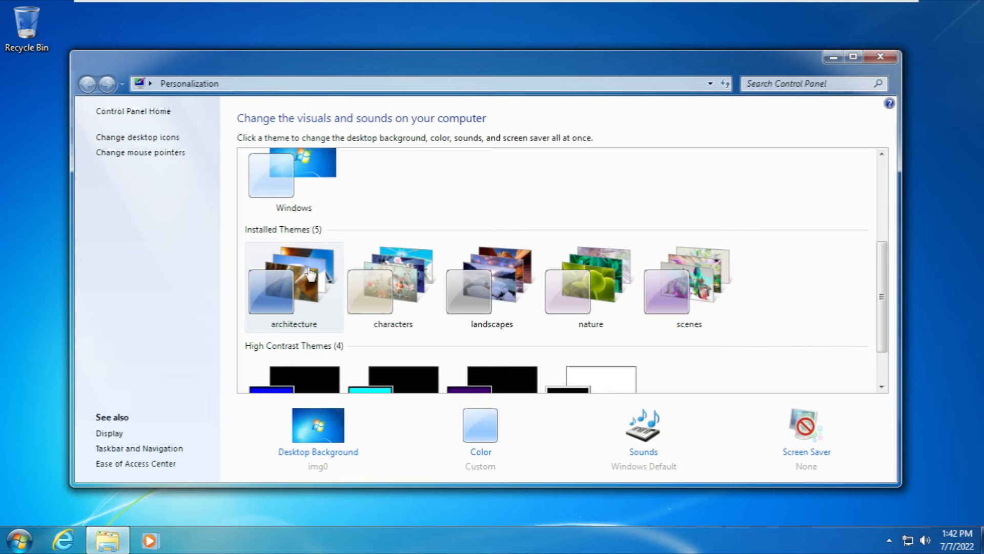
Apply the architecture photo theme with the Space Needle, then close Personalization
left_click(294, 283)
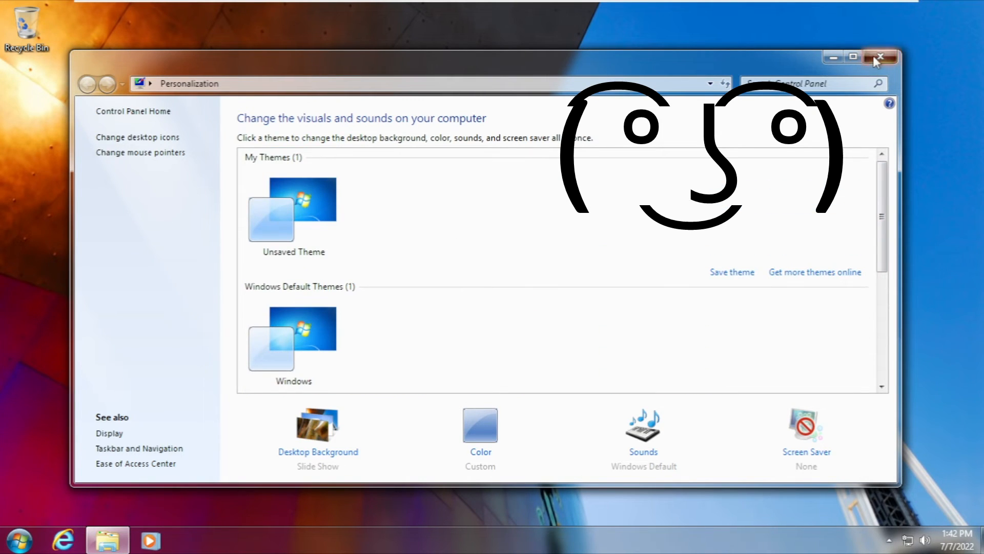
left_click(877, 57)
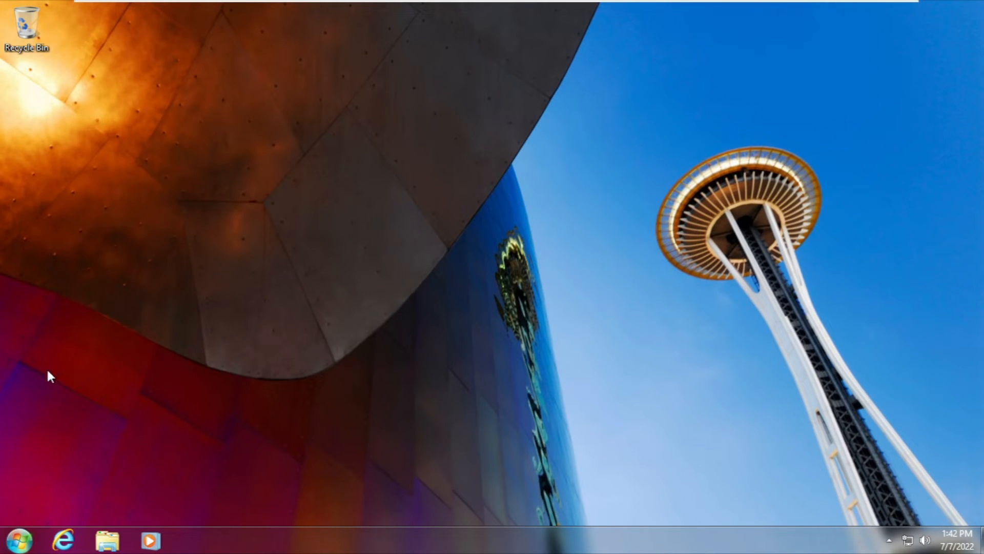
left_click(21, 534)
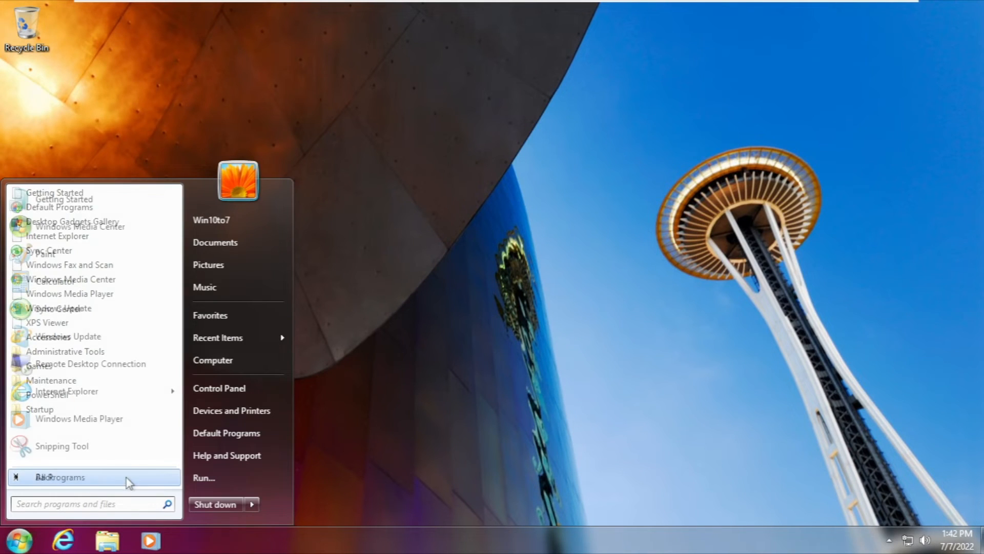
left_click(61, 476)
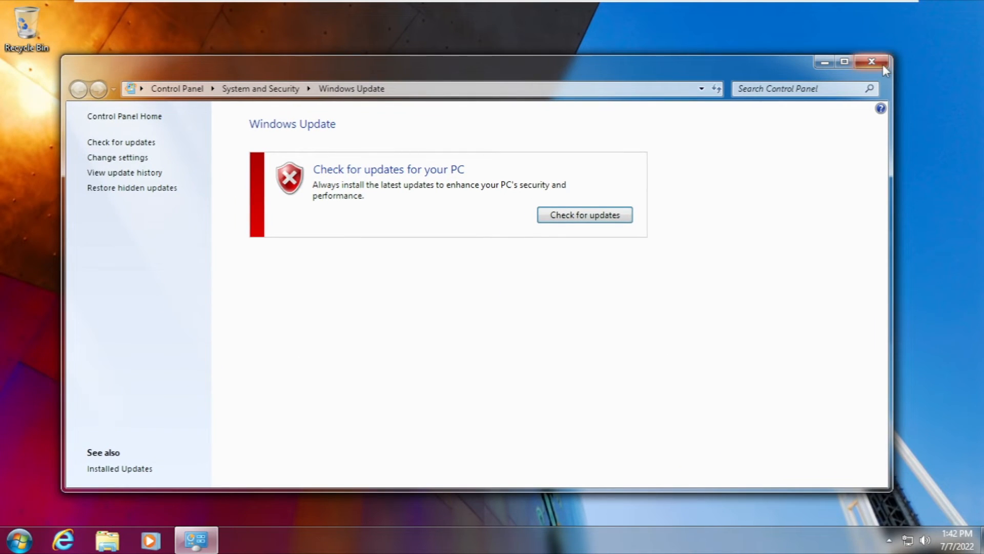
left_click(871, 61)
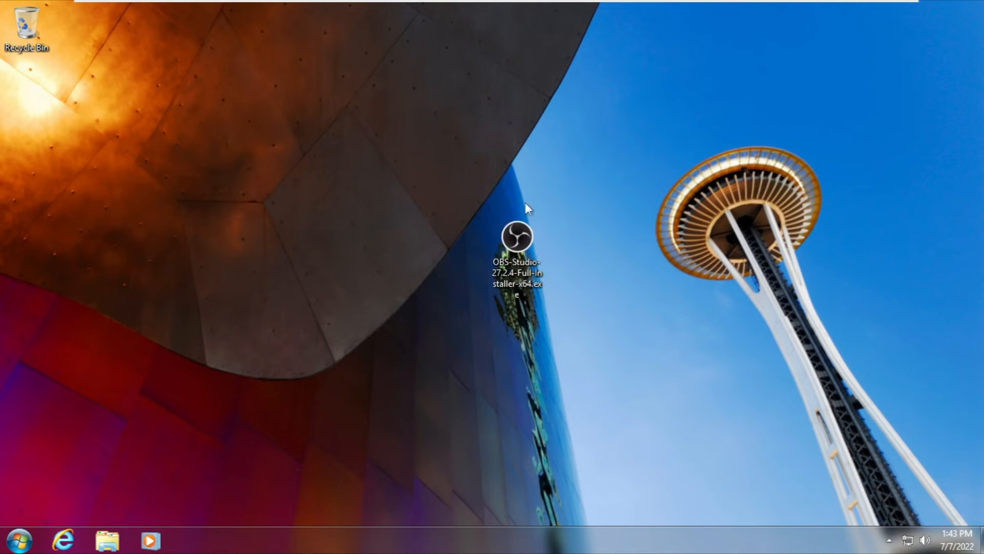
mouse_move(528, 236)
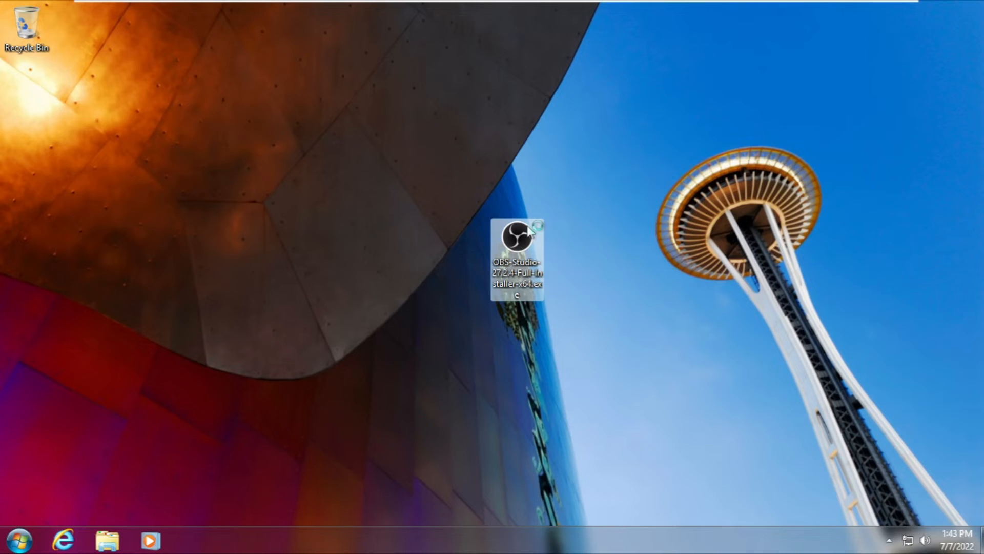
Run the OBS Studio 27.2.4 installer through license and Finish, then double-click its desktop icon
double_click(519, 246)
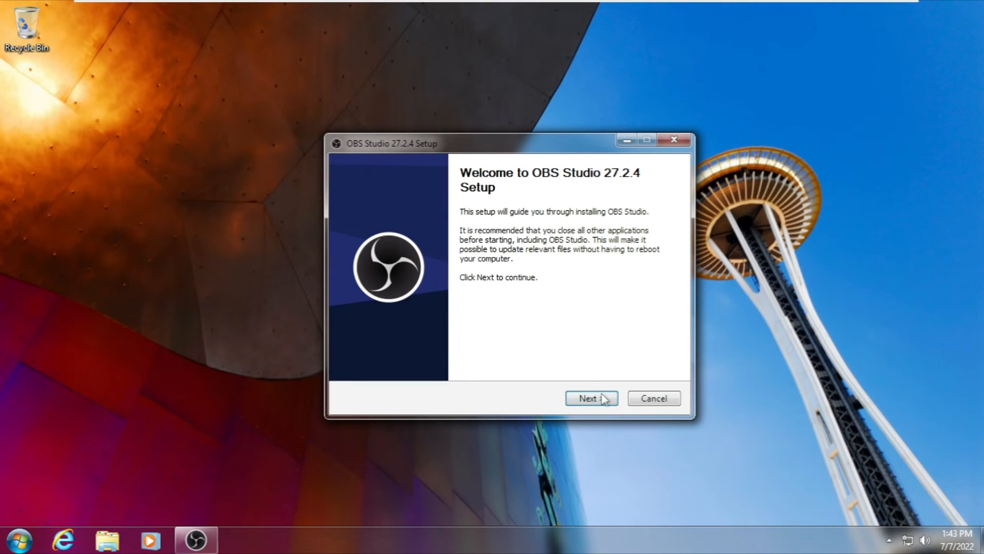
left_click(591, 399)
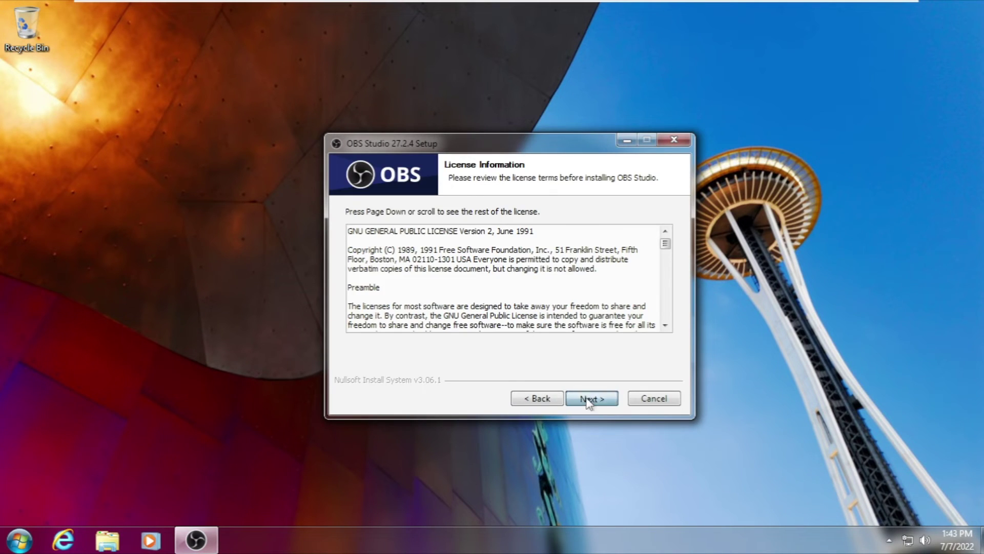
left_click(592, 398)
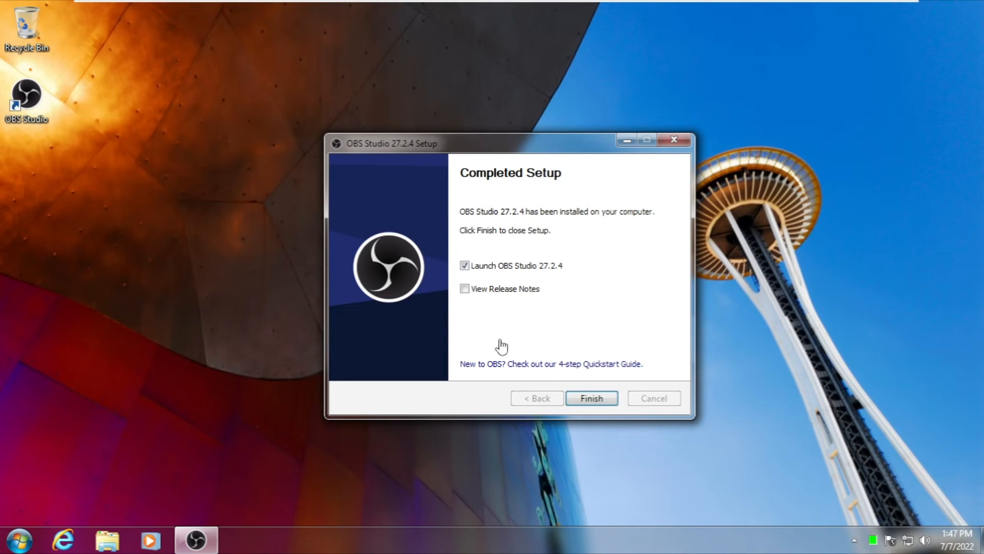
left_click(592, 398)
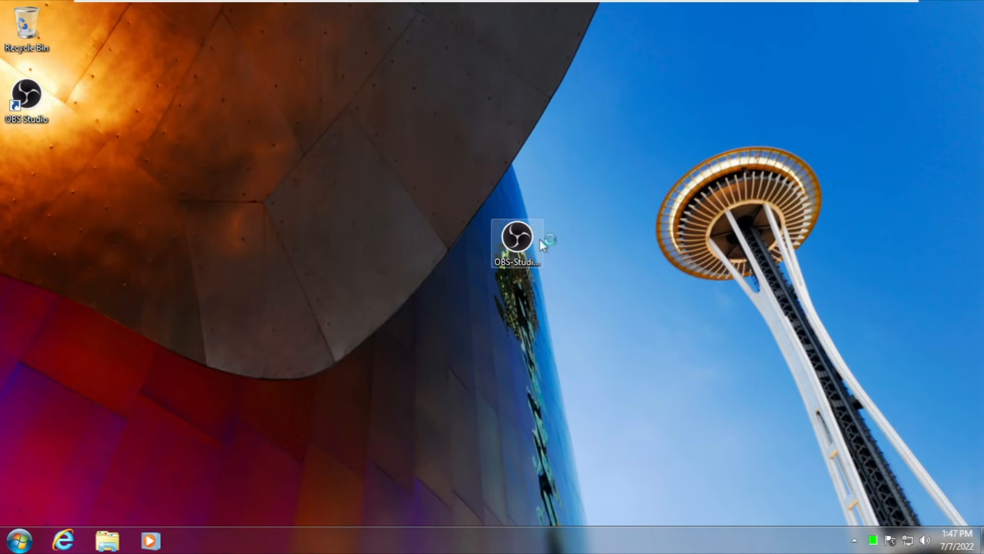
mouse_move(538, 246)
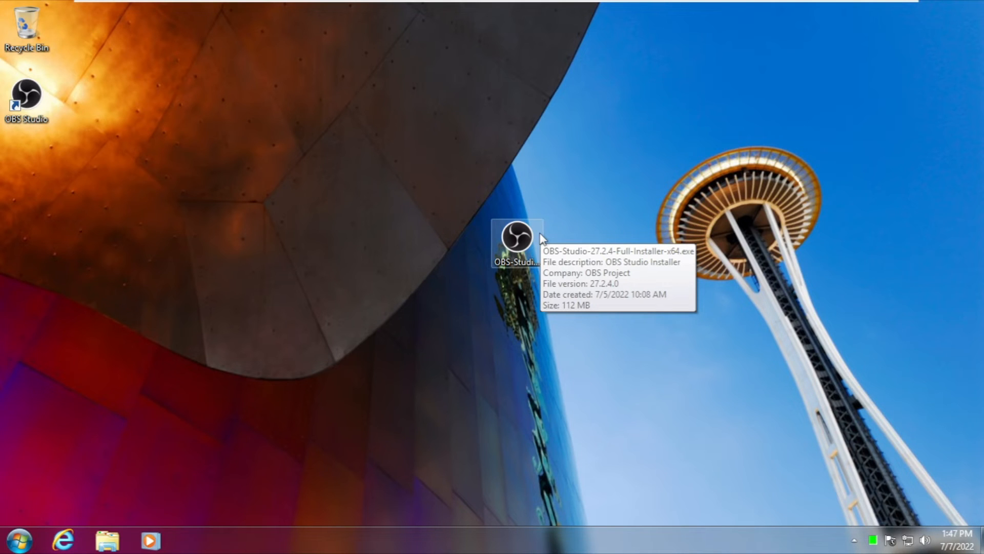
mouse_move(633, 257)
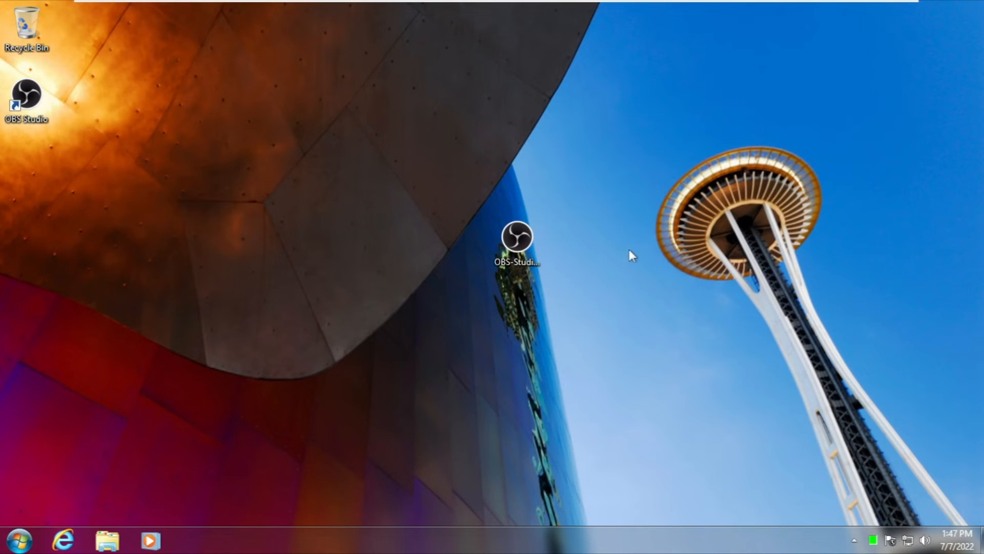
mouse_move(611, 295)
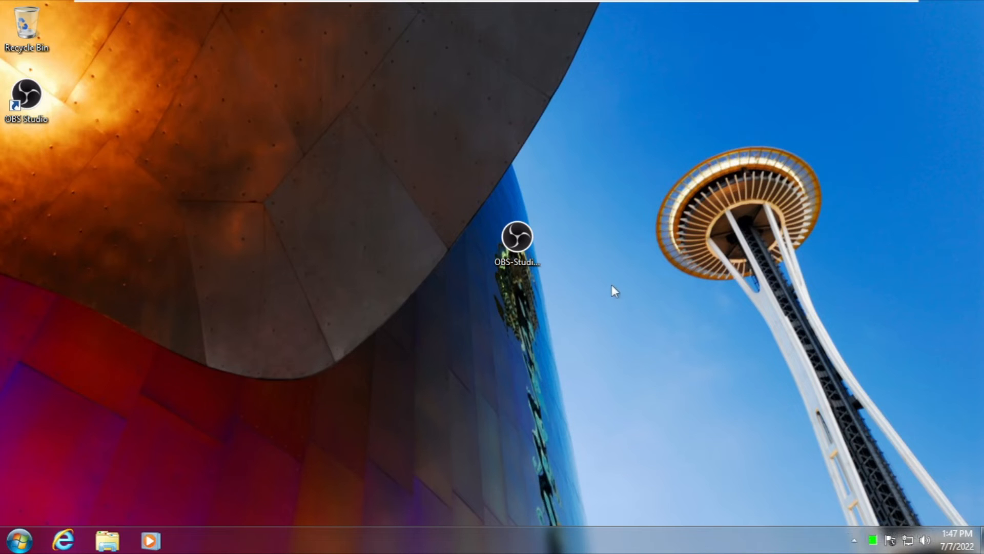
double_click(517, 239)
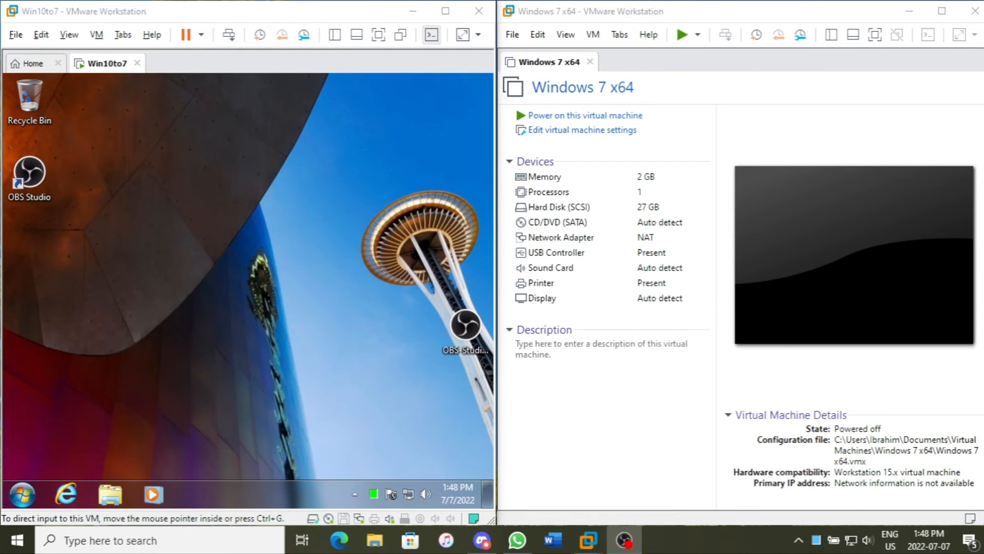
mouse_move(515, 127)
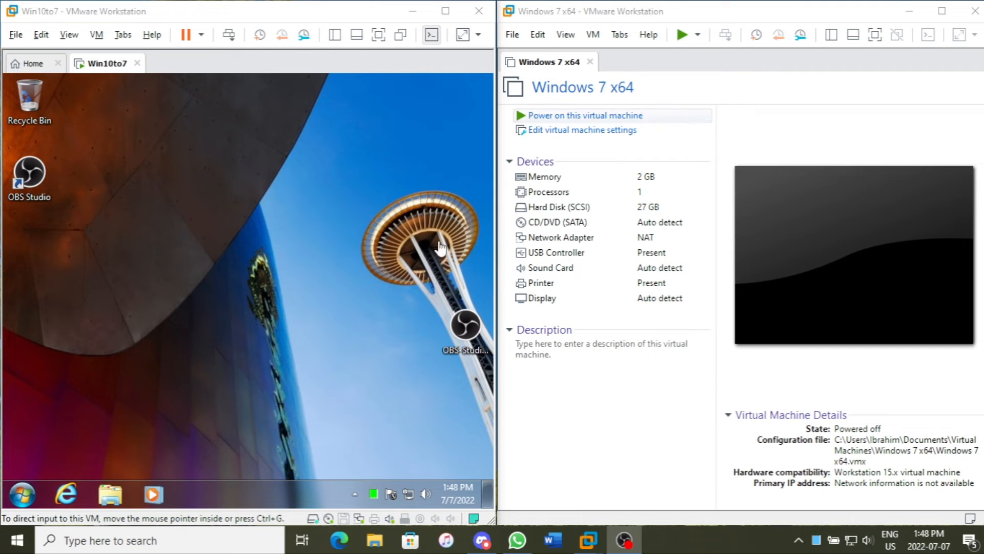
mouse_move(595, 118)
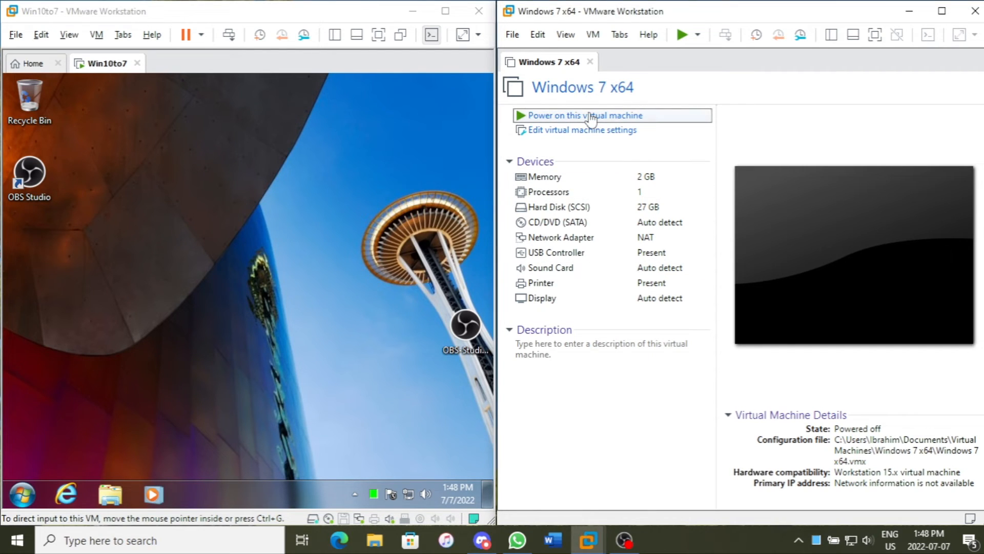
left_click(589, 116)
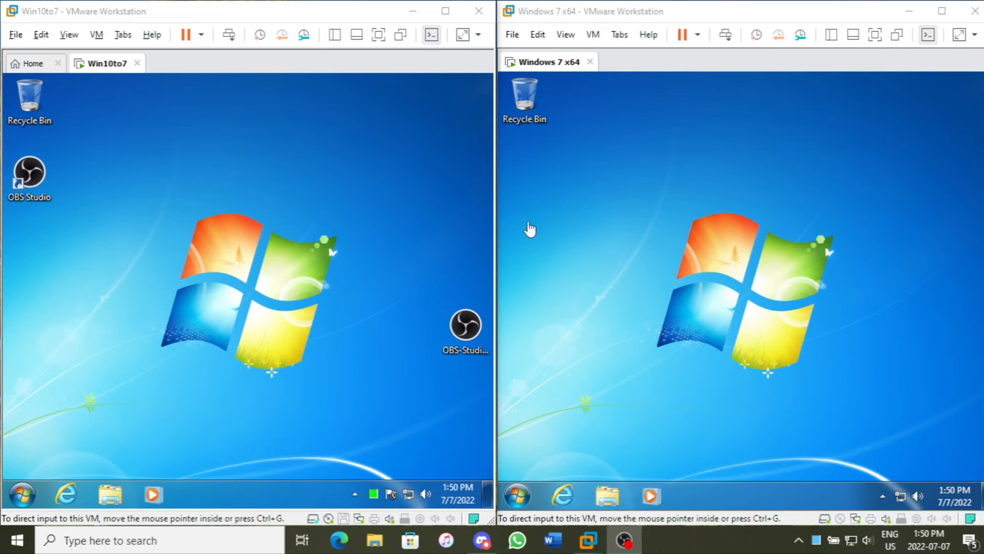
mouse_move(372, 393)
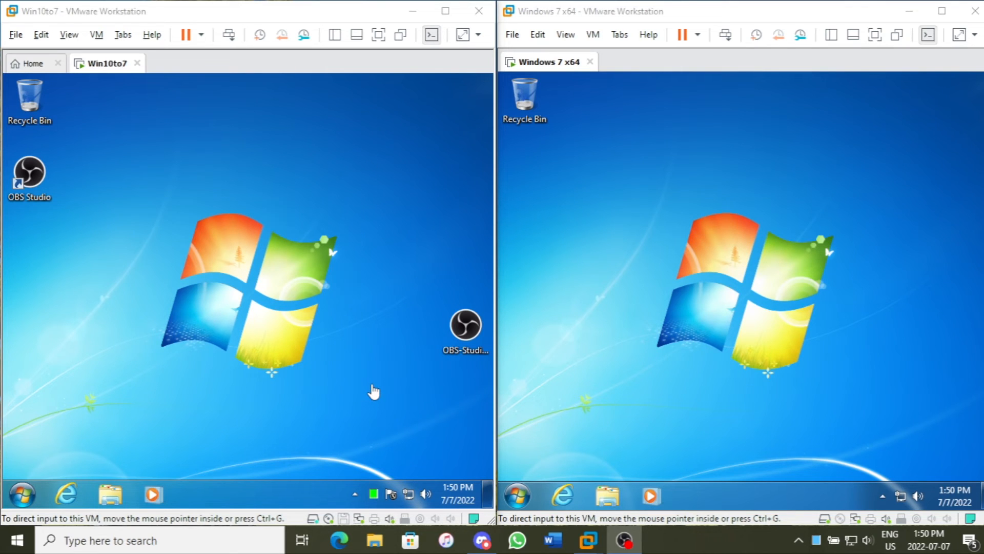
mouse_move(251, 389)
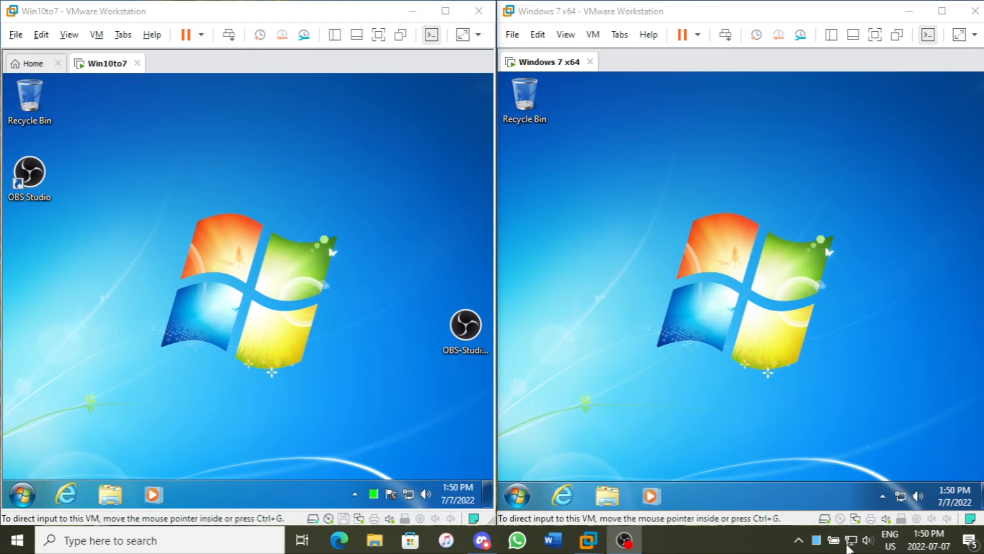
mouse_move(265, 445)
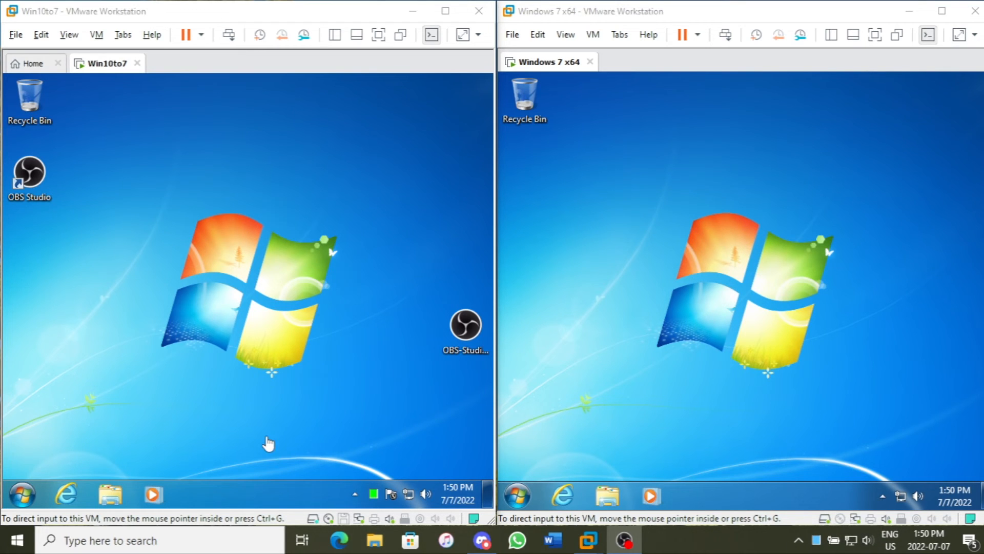
mouse_move(435, 379)
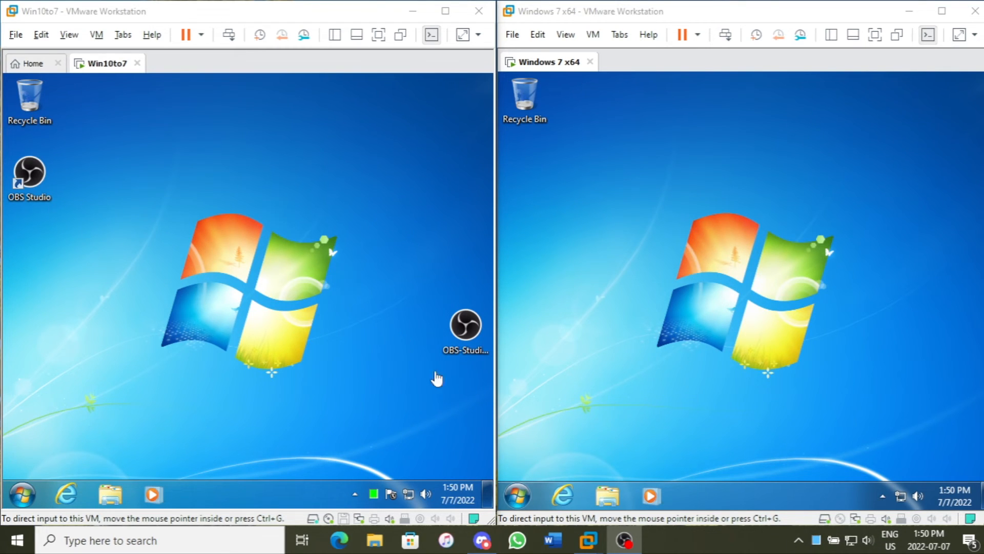
mouse_move(418, 474)
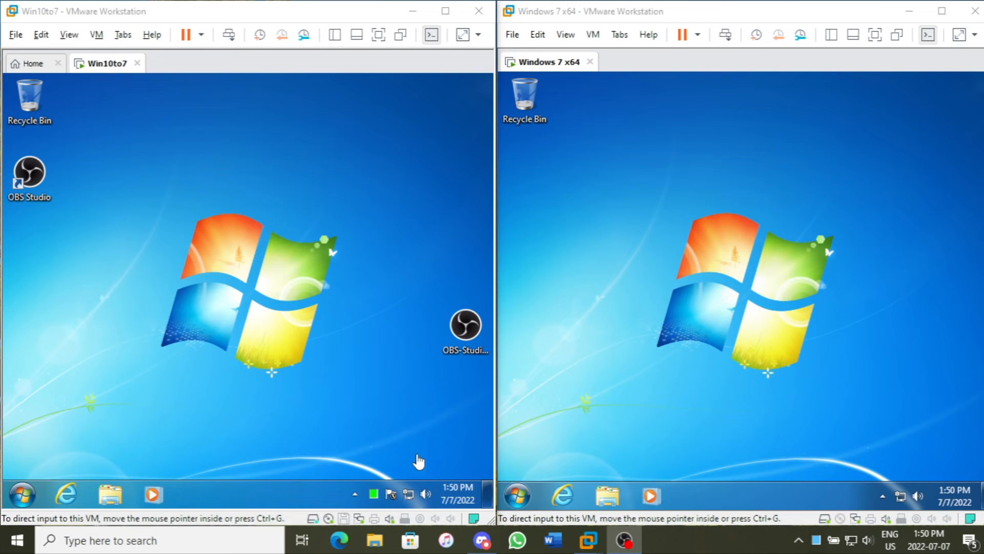
mouse_move(385, 457)
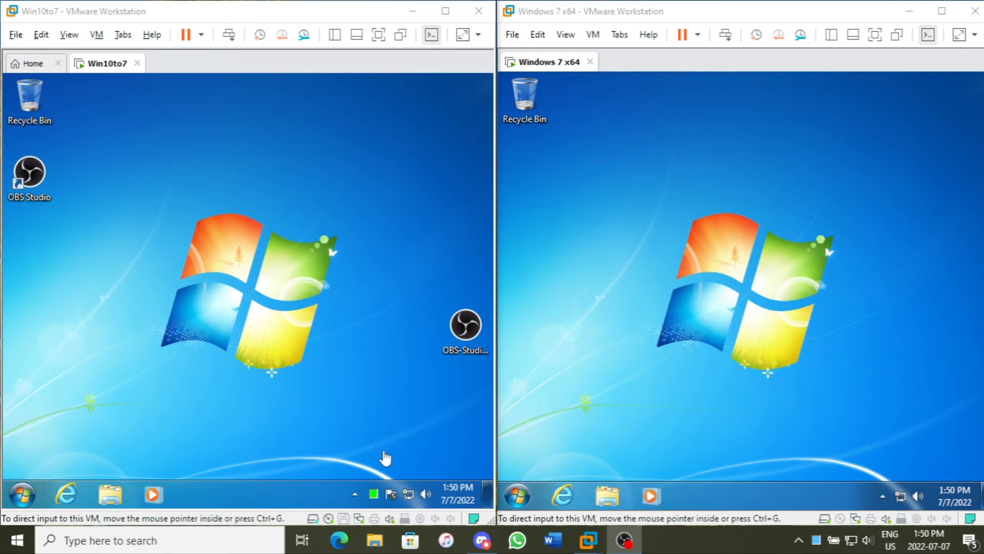
mouse_move(408, 453)
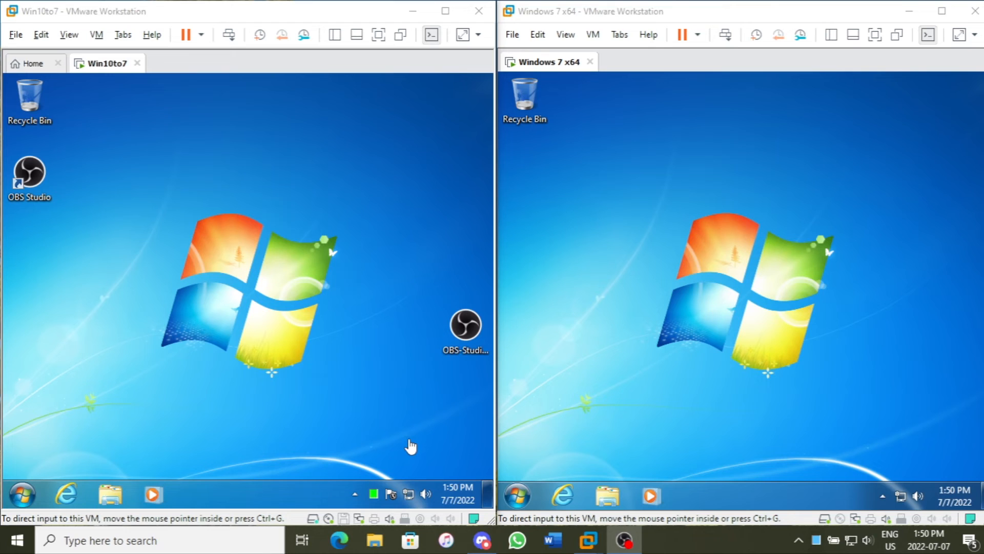
mouse_move(177, 361)
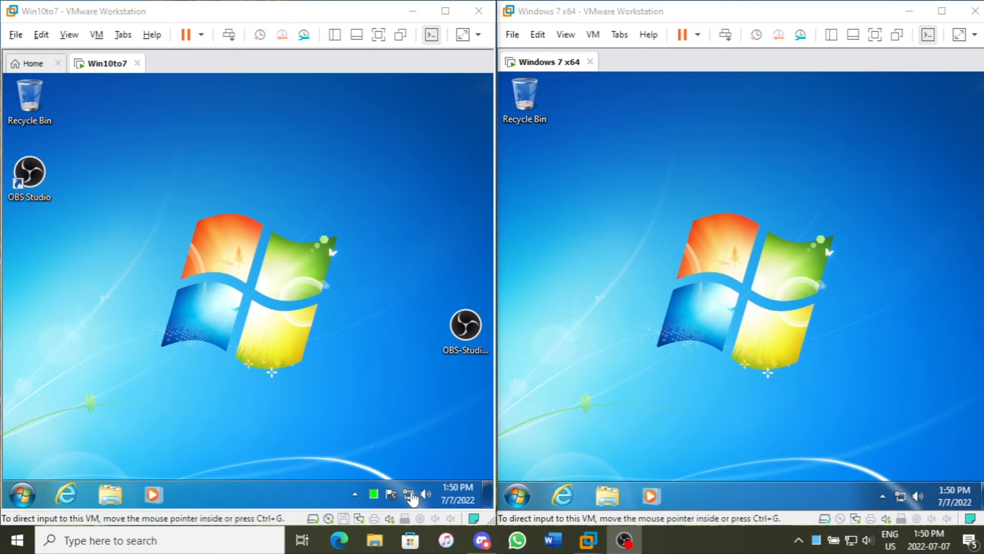
mouse_move(362, 531)
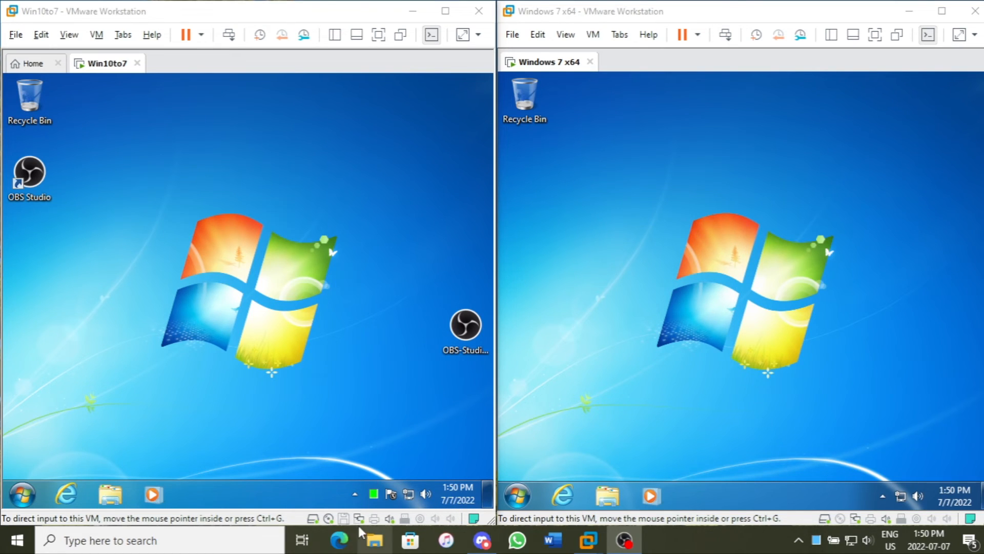
mouse_move(417, 500)
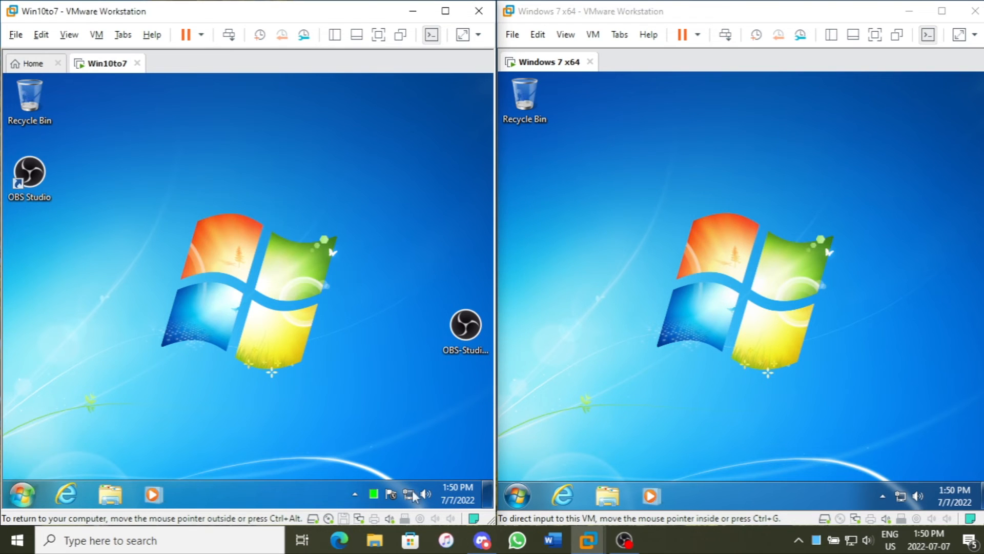
left_click(516, 497)
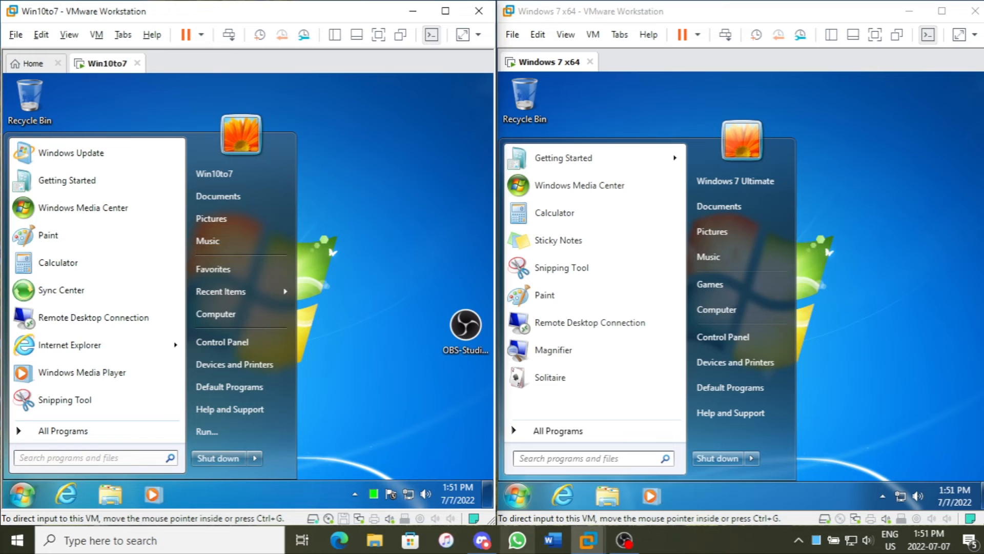
mouse_move(223, 440)
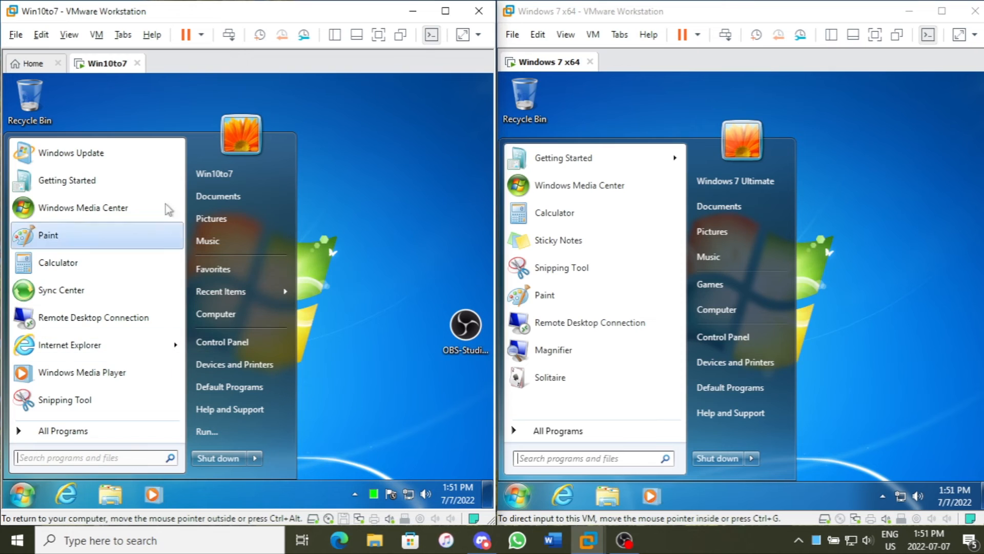
mouse_move(116, 261)
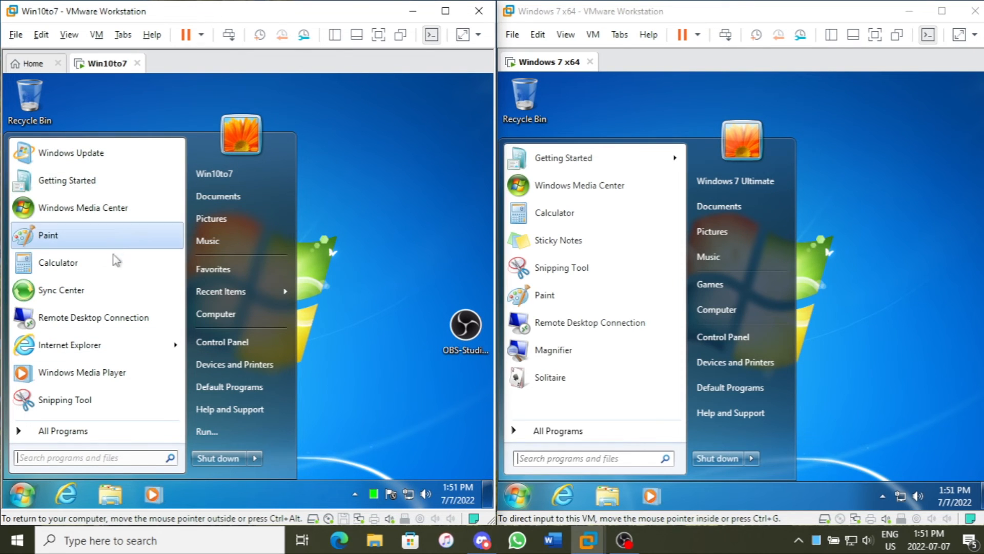
mouse_move(82, 372)
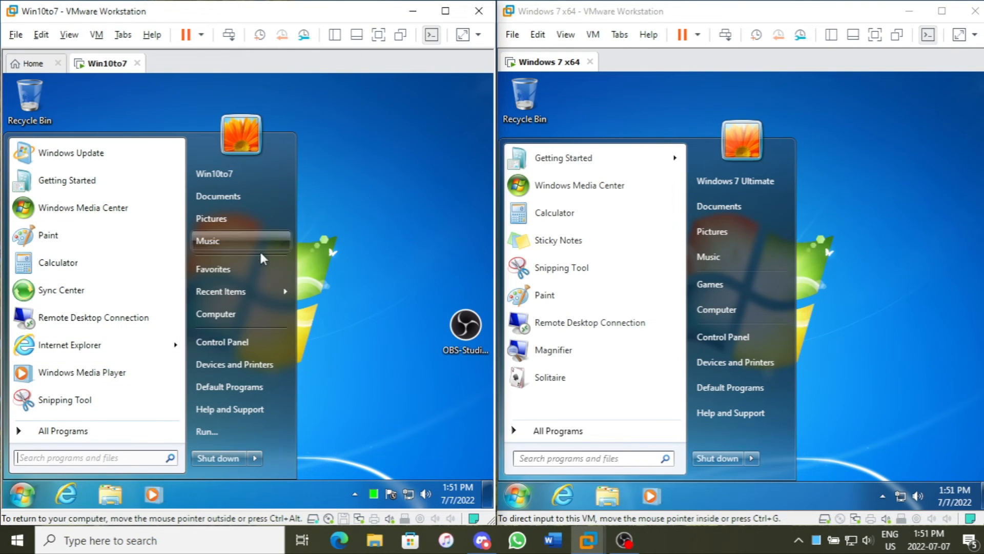
mouse_move(251, 278)
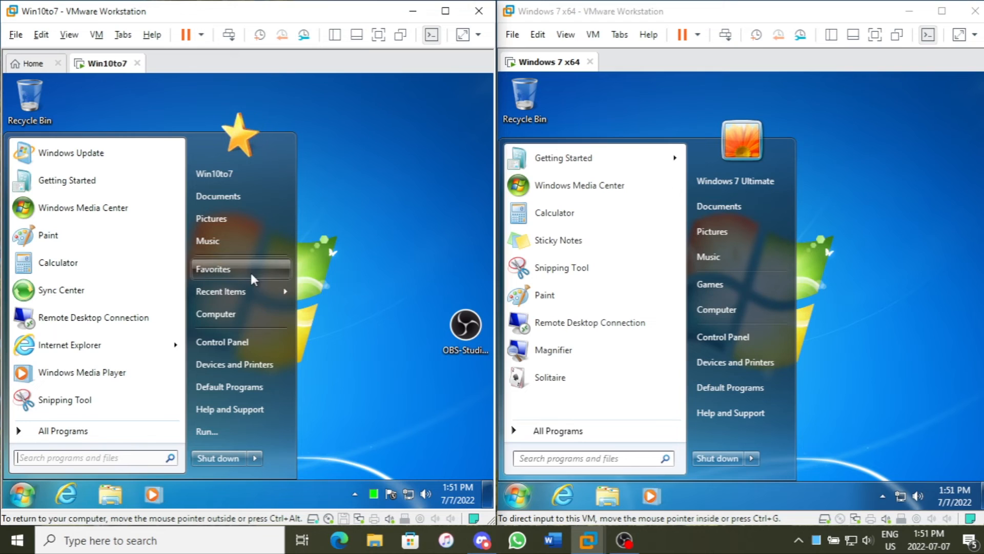
mouse_move(265, 298)
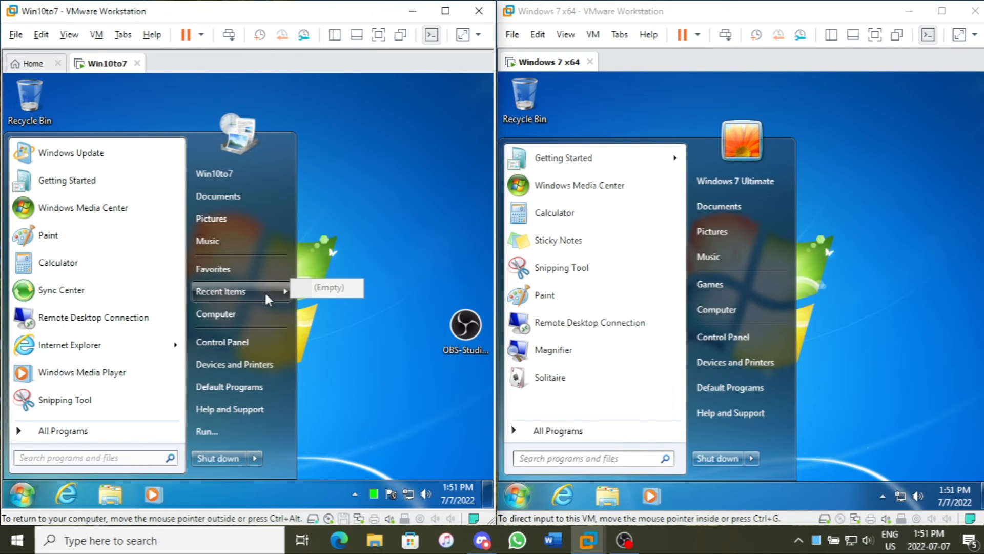
mouse_move(238, 306)
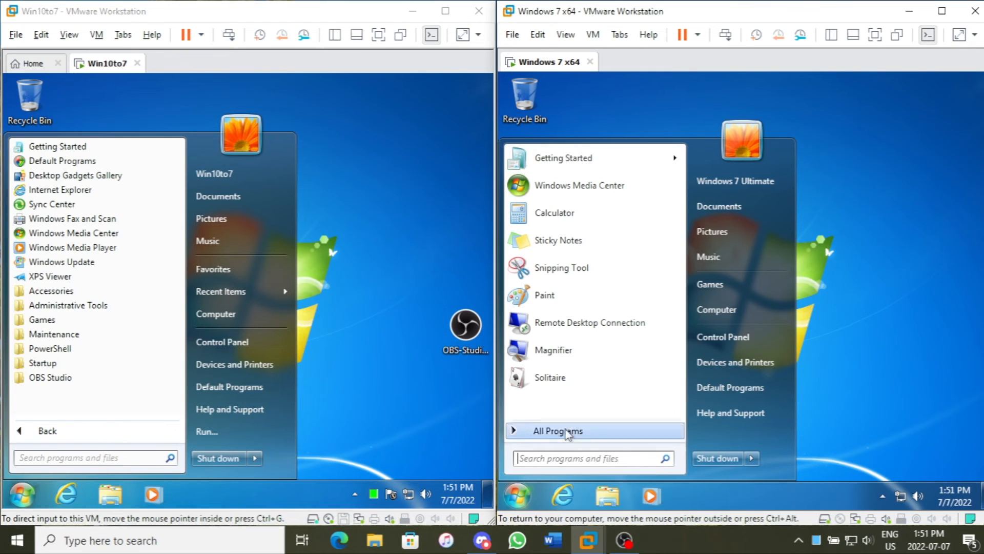
Show All Programs in the genuine Windows 7 VM's Start menu
left_click(558, 431)
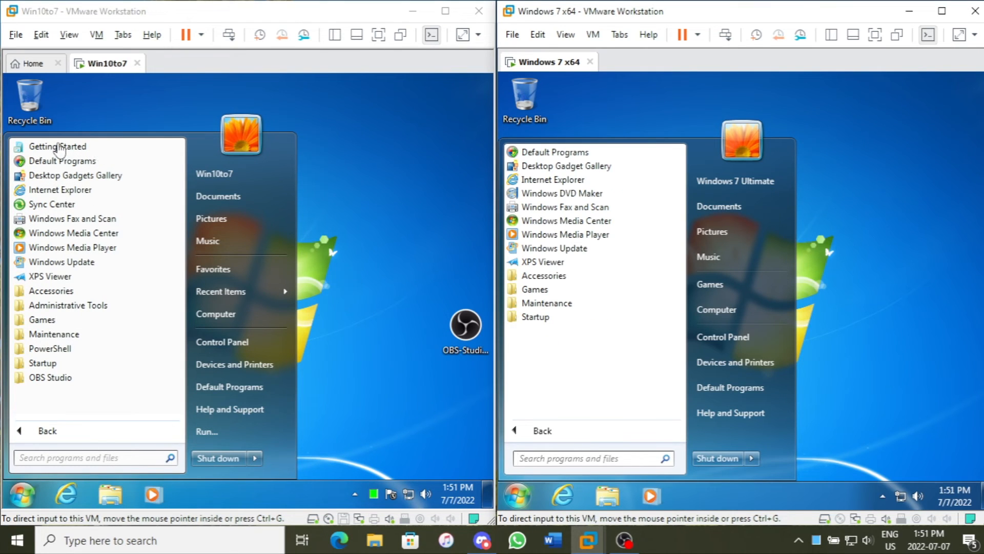
mouse_move(39, 353)
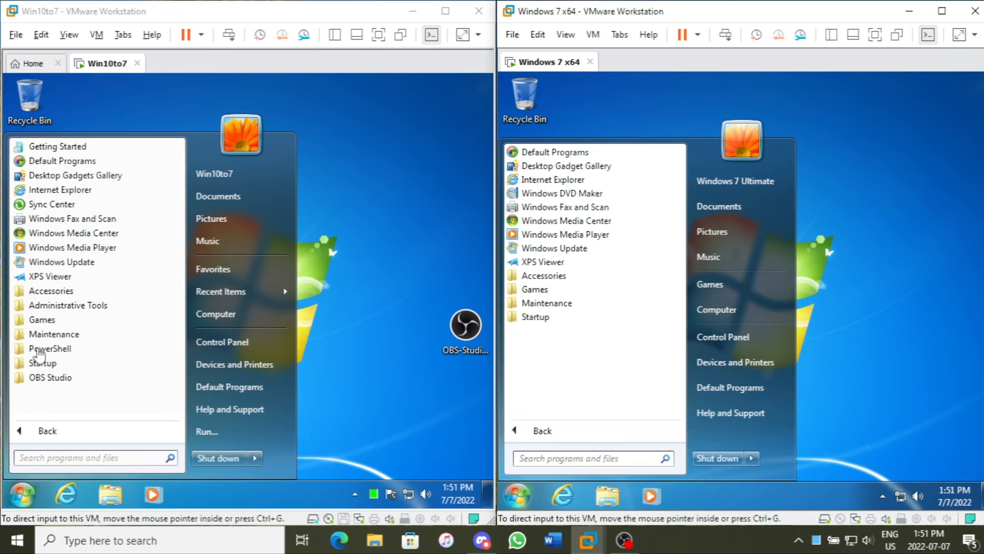
mouse_move(96, 303)
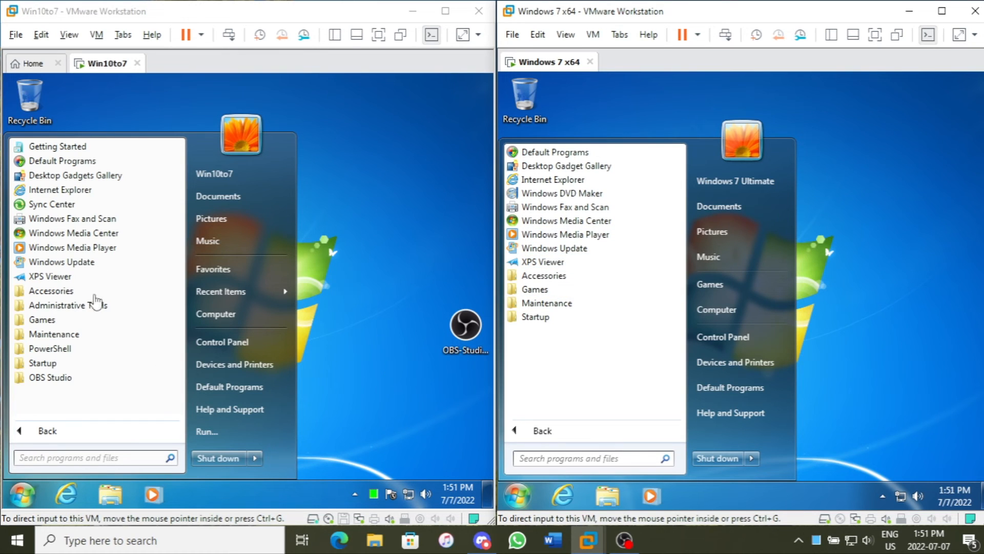
mouse_move(28, 323)
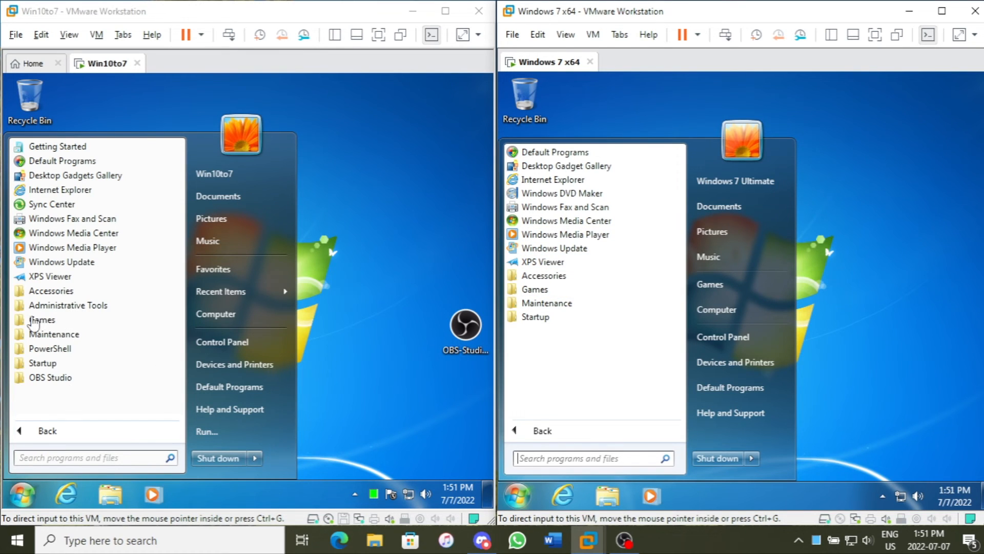
mouse_move(85, 320)
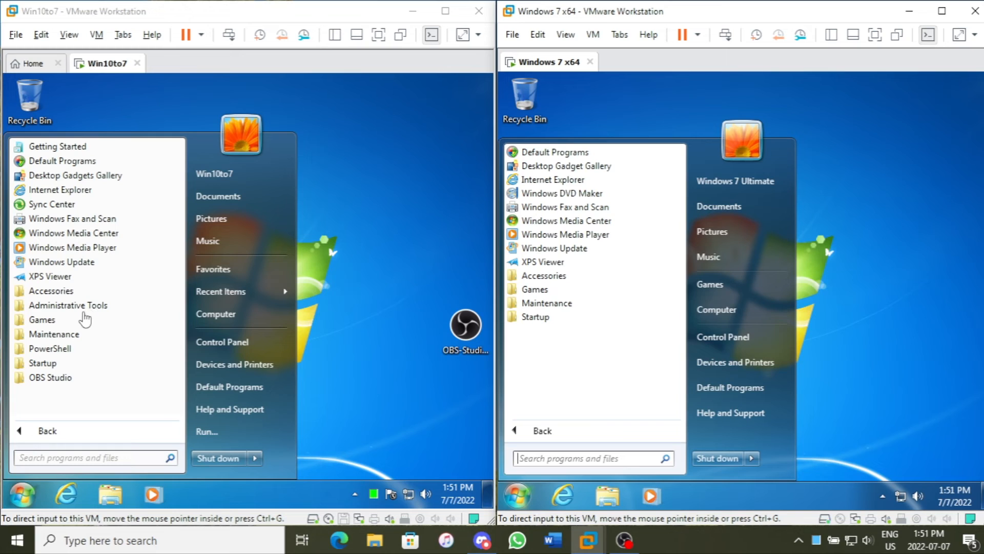
mouse_move(127, 145)
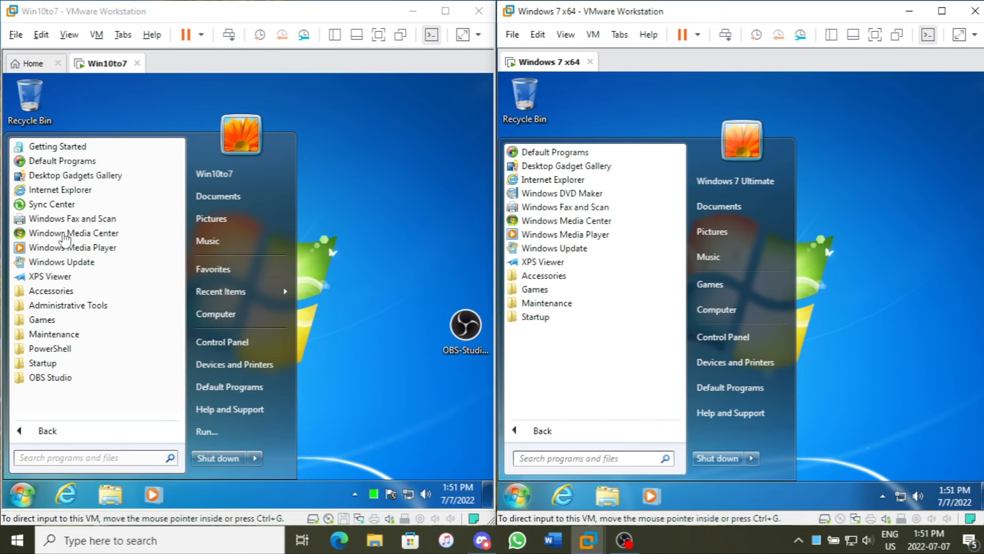
mouse_move(125, 352)
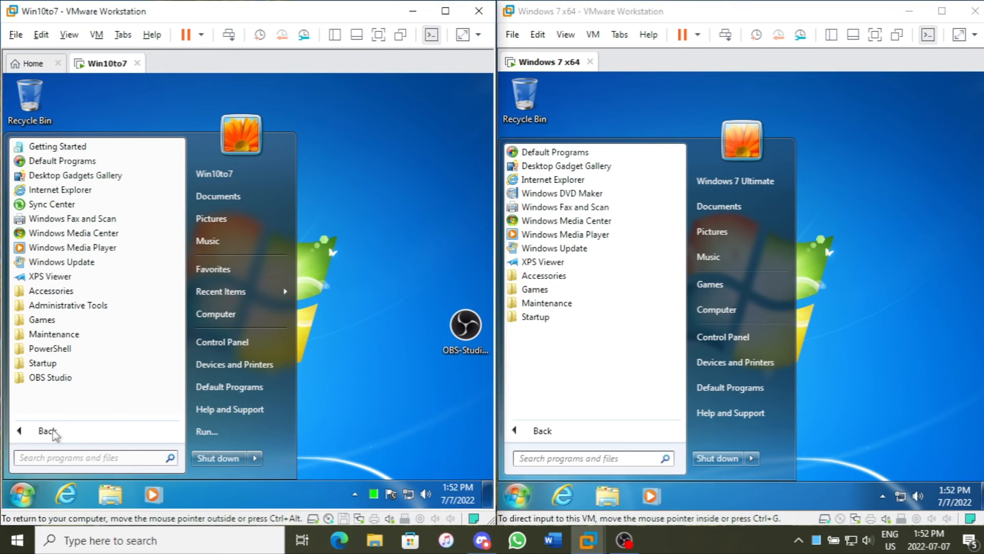
left_click(264, 395)
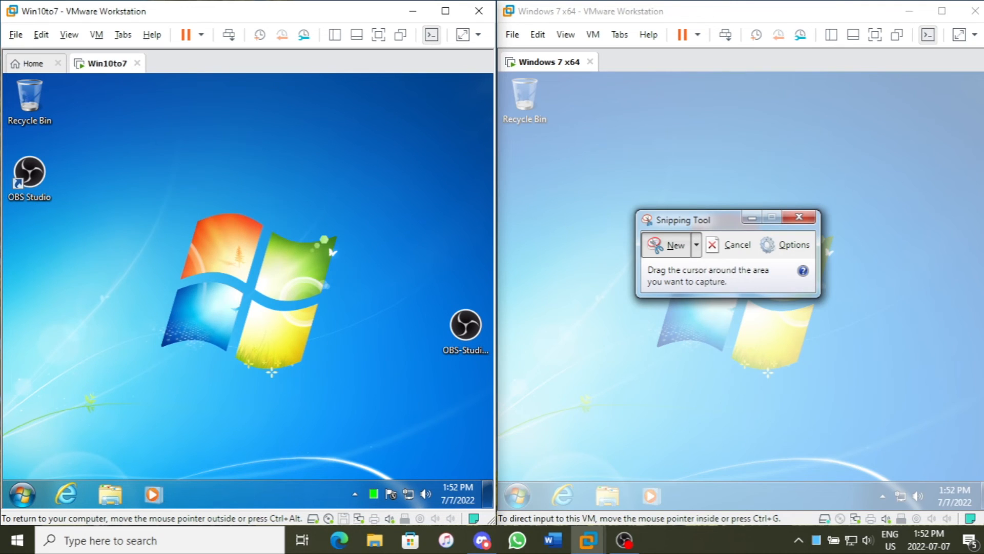
mouse_move(264, 396)
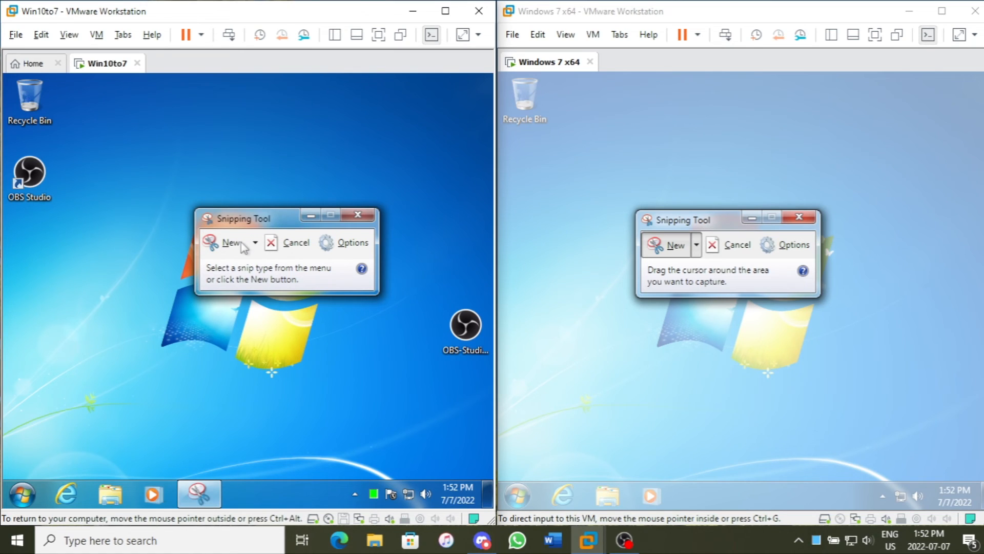
mouse_move(568, 344)
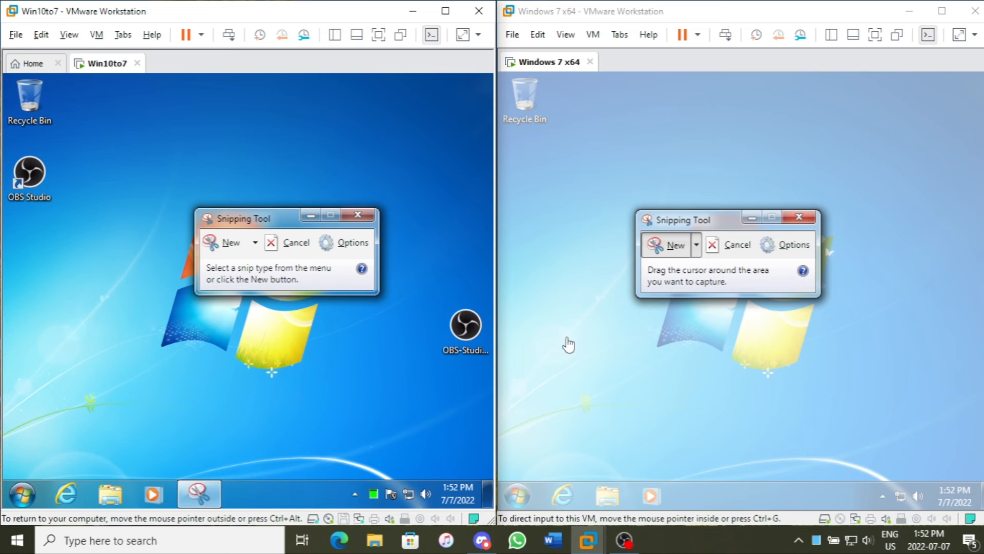
mouse_move(714, 249)
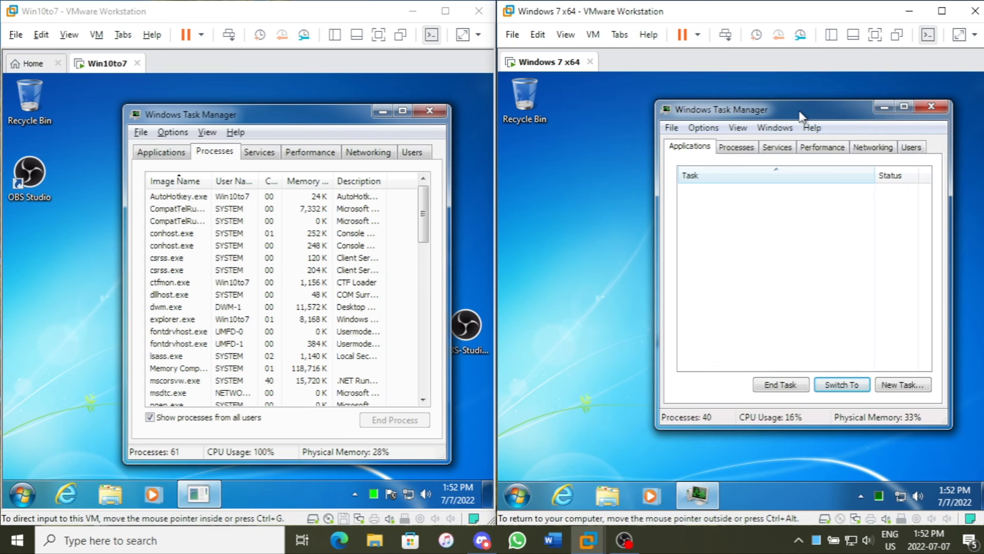
Show the Processes list in the genuine Windows 7 VM's Task Manager
left_click(728, 147)
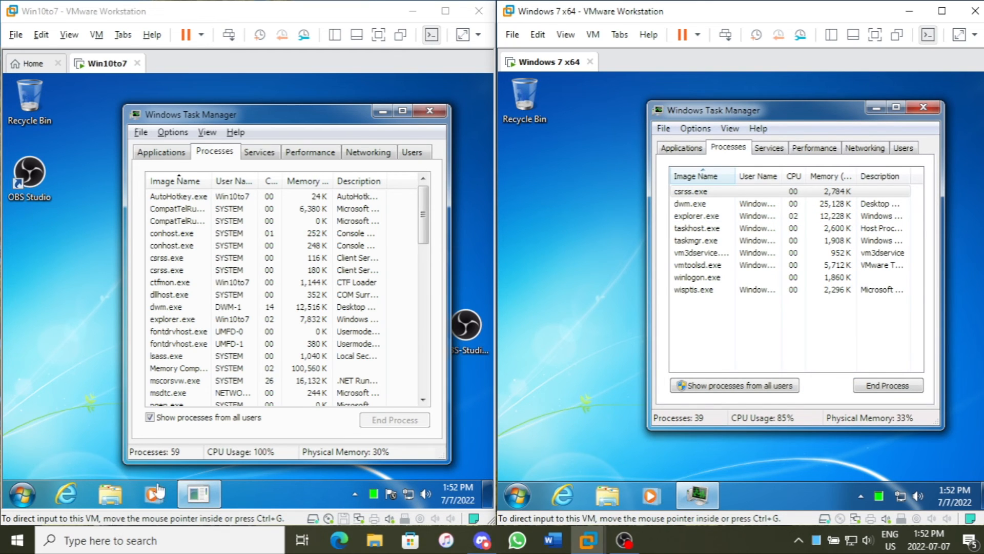
mouse_move(1, 401)
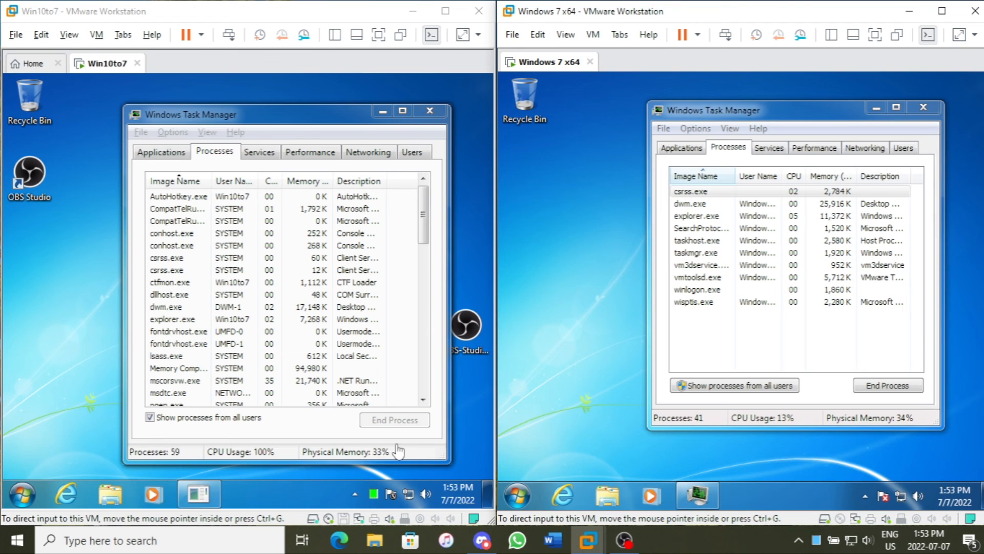
mouse_move(419, 146)
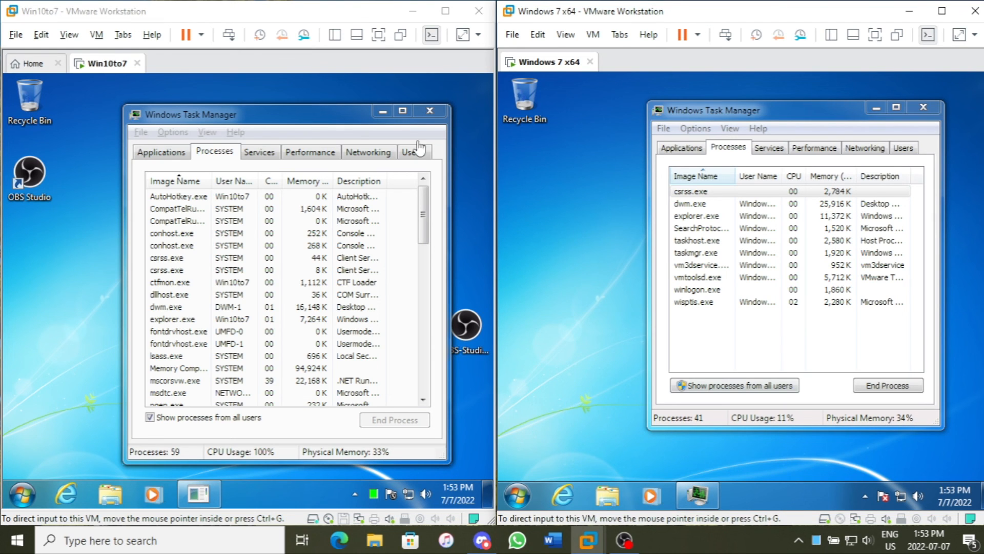
Open the Performance tab in the Win10to7 and Windows 7 Task Managers to compare CPU and memory graphs
left_click(311, 151)
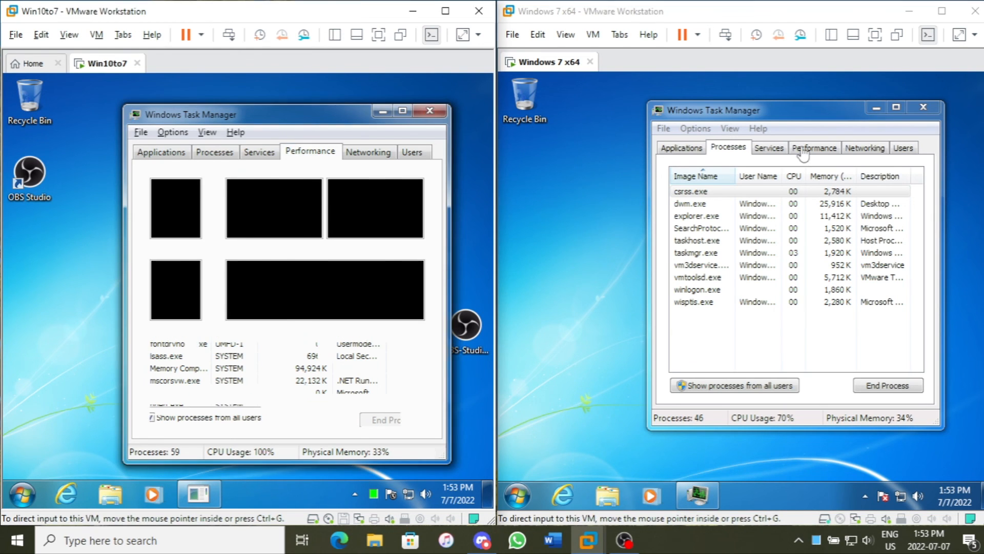
left_click(815, 148)
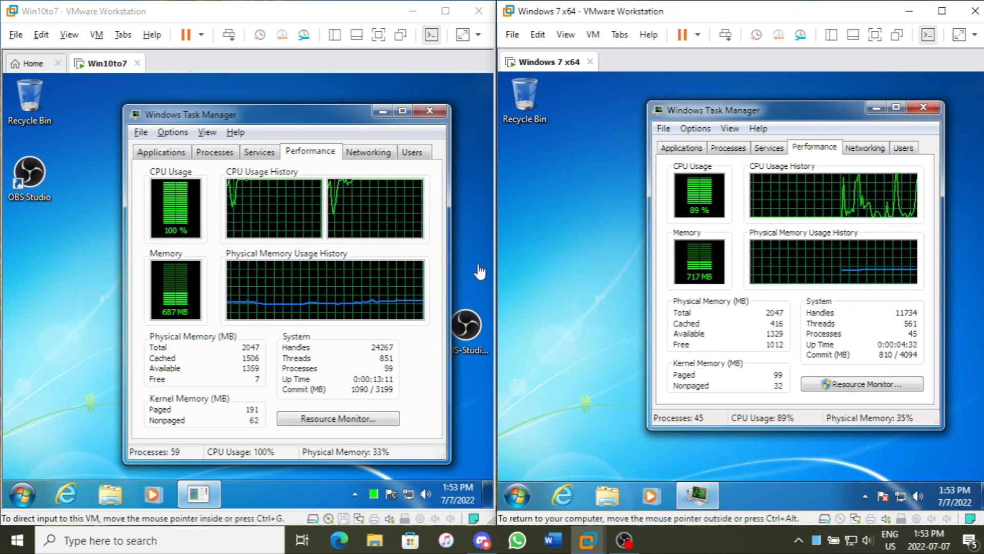